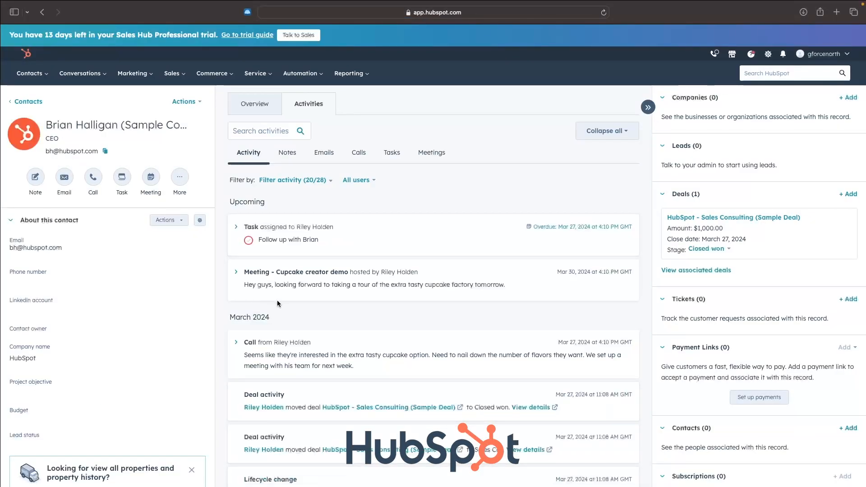
- Leave Brian Halligan's activity history and return to the All contacts list of three records
{"action": "scroll", "scroll_direction": "down", "scroll_amount": 3}
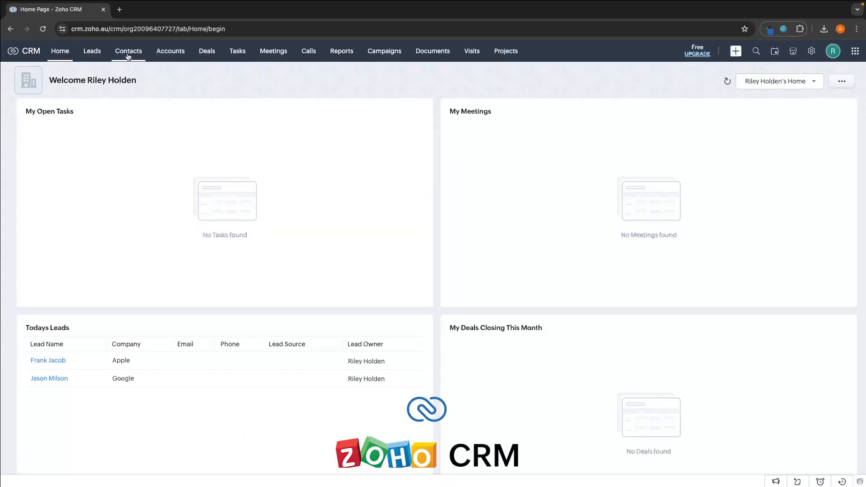
{"action": "left_click", "coordinate": [128, 51]}
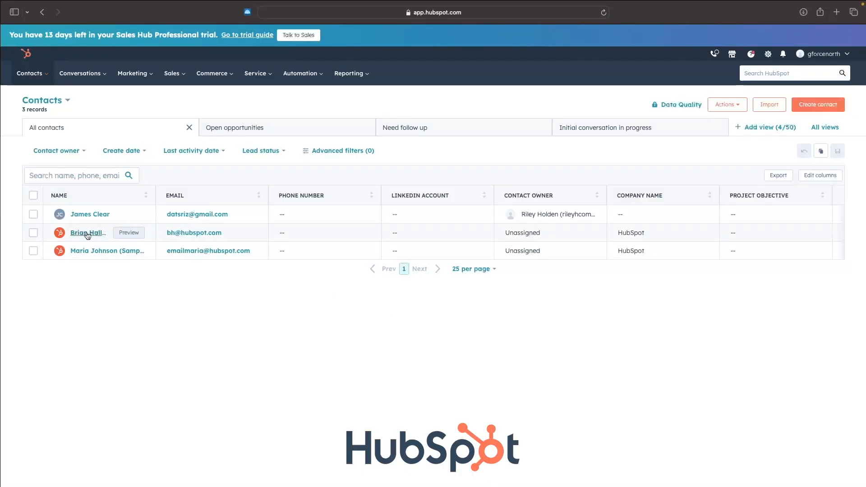
- Open Brian Halligan's record, scroll its Overview association cards, then show his Activities timeline
{"action": "left_click", "coordinate": [86, 233]}
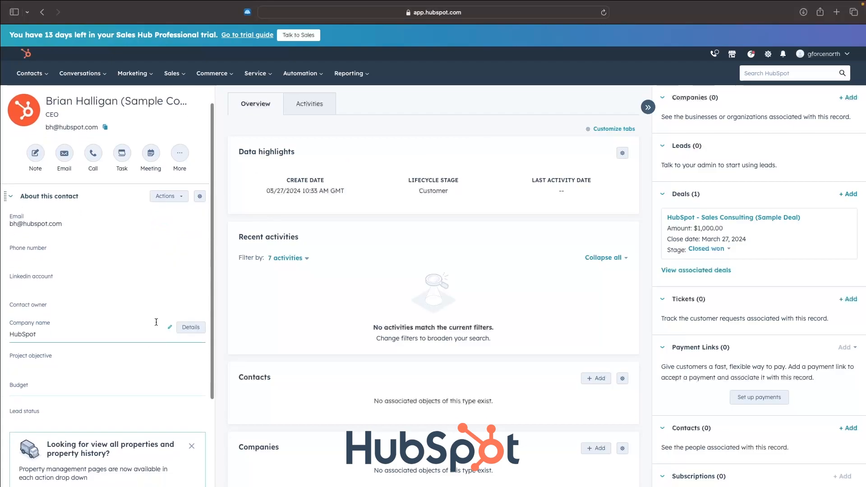
{"action": "scroll", "scroll_direction": "down", "scroll_amount": 3}
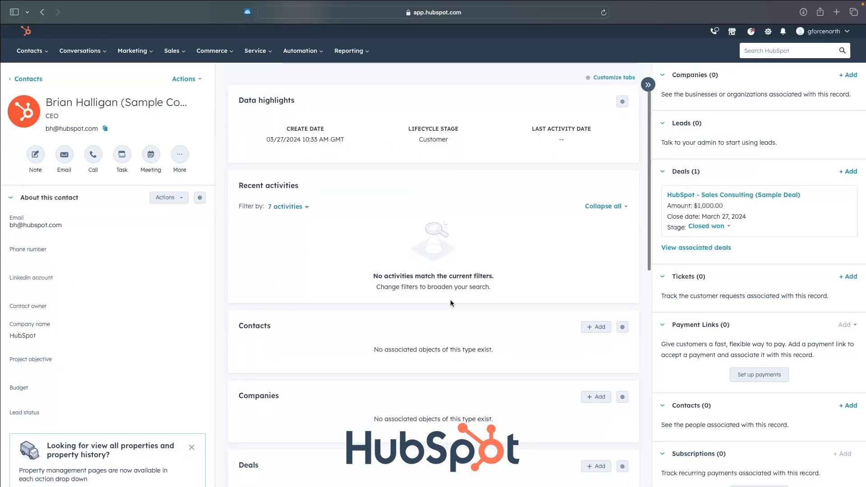
{"action": "scroll", "scroll_direction": "down", "scroll_amount": 3}
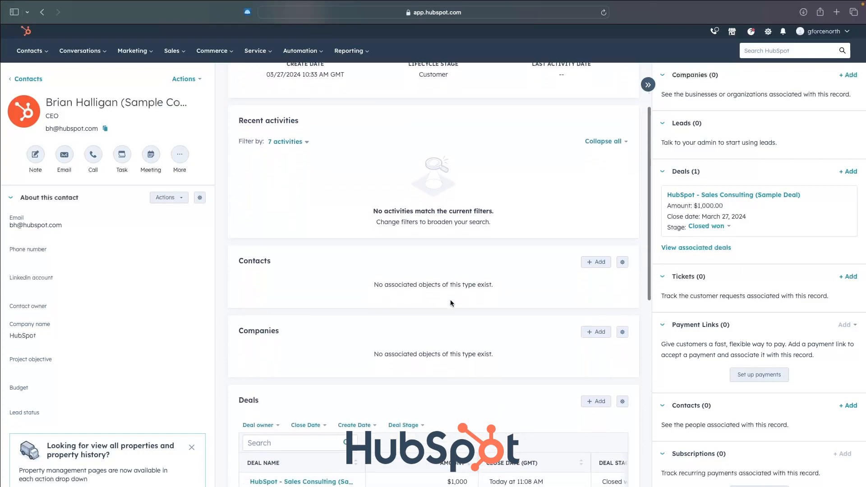
{"action": "scroll", "scroll_direction": "down", "scroll_amount": 3}
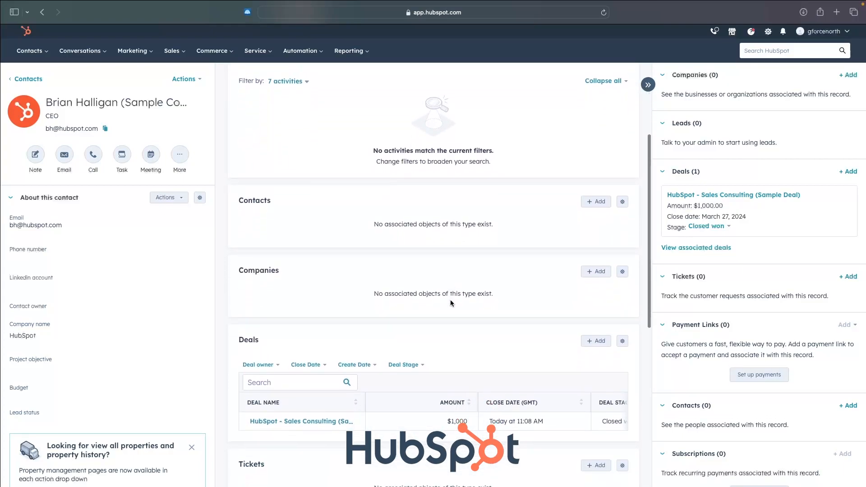
{"action": "scroll", "scroll_direction": "down", "scroll_amount": 3}
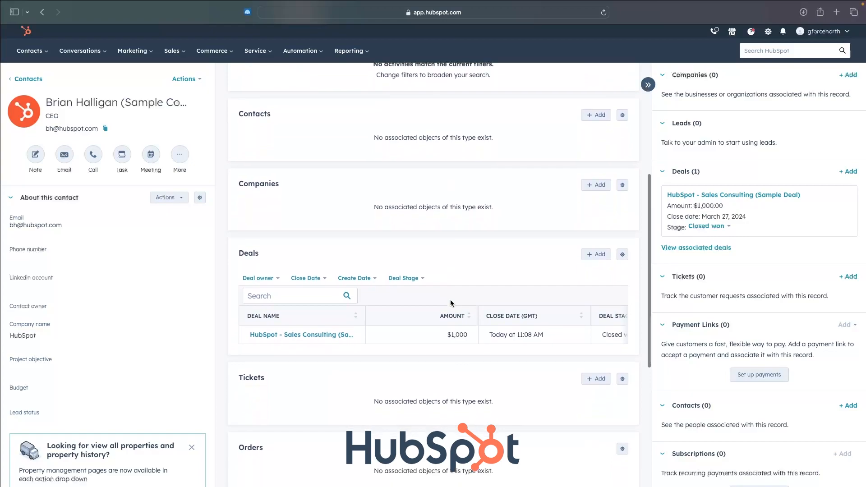
{"action": "scroll", "scroll_direction": "down", "scroll_amount": 3}
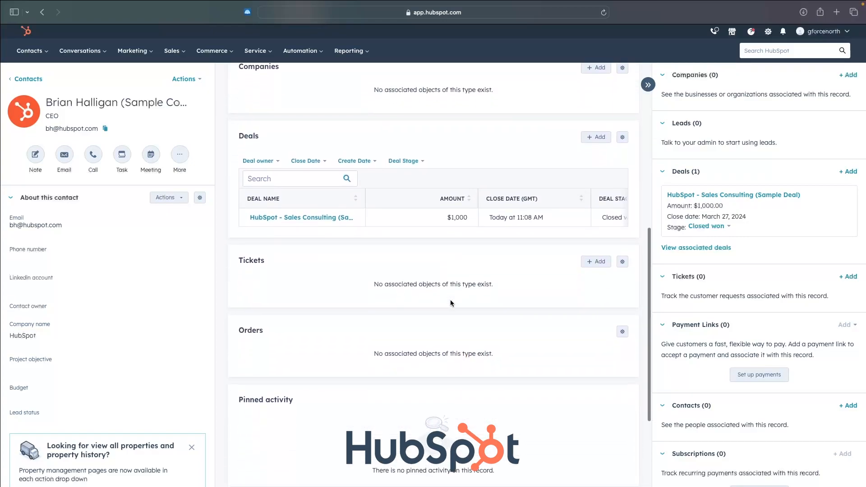
{"action": "scroll", "scroll_direction": "down", "scroll_amount": 3}
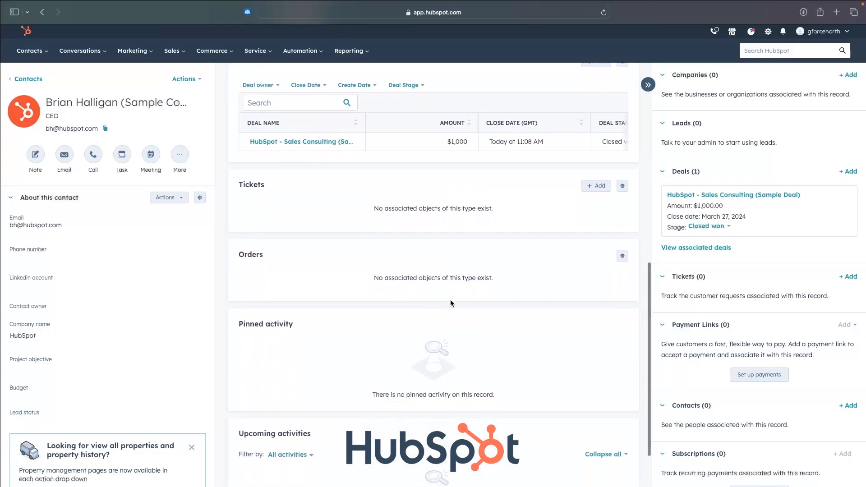
{"action": "left_click", "coordinate": [309, 81]}
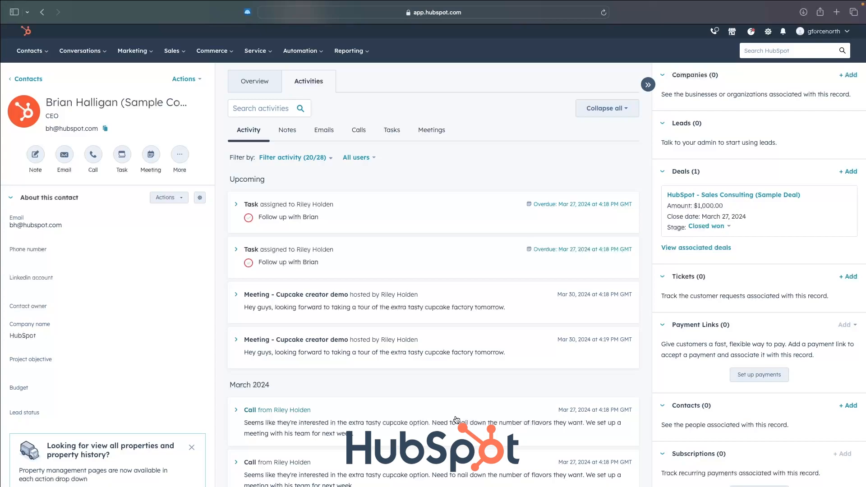
- Filter Brian's activities to Emails, Calls and Notes in turn, then return to his Overview
{"action": "scroll", "scroll_direction": "down", "scroll_amount": 3}
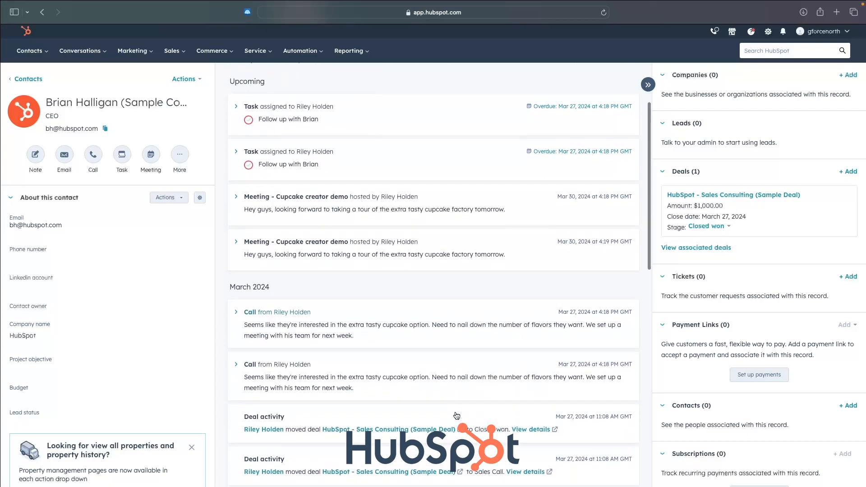
{"action": "left_click", "coordinate": [309, 81]}
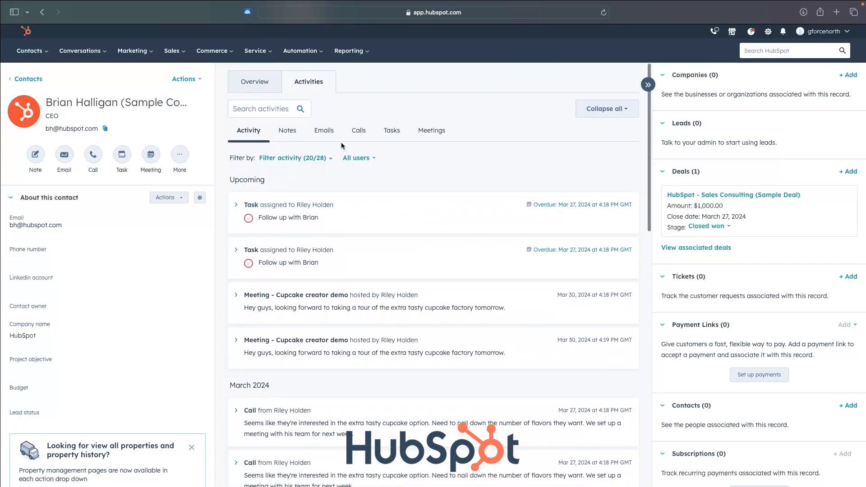
{"action": "left_click", "coordinate": [323, 130]}
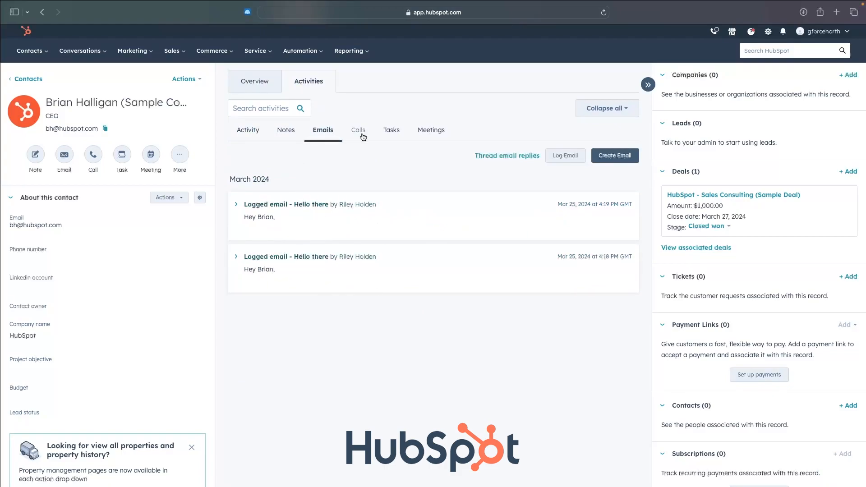
{"action": "left_click", "coordinate": [358, 130]}
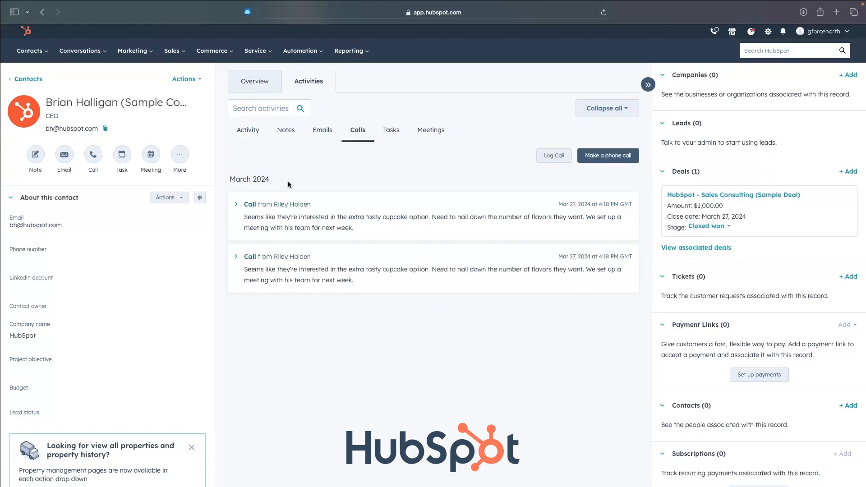
{"action": "left_click", "coordinate": [286, 130]}
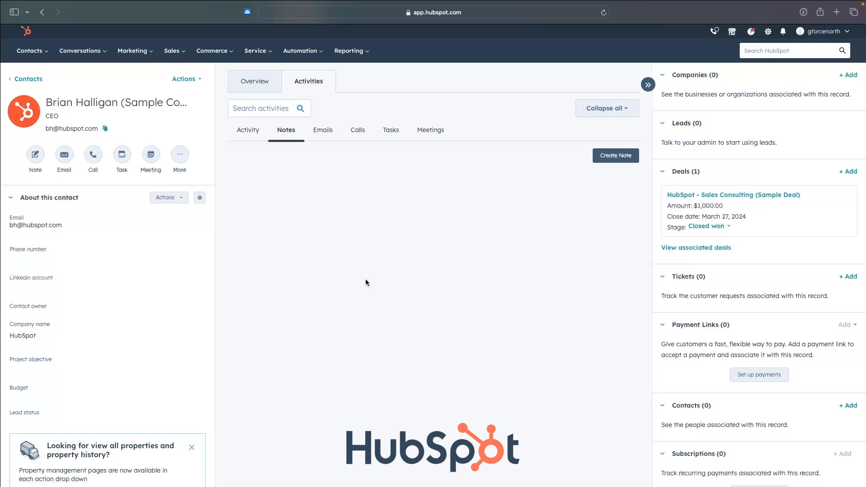
{"action": "left_click", "coordinate": [248, 130]}
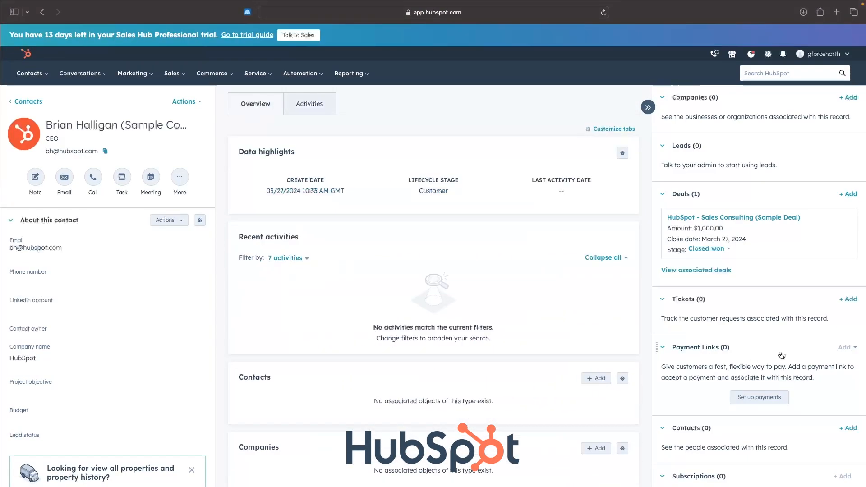
{"action": "scroll", "scroll_direction": "down", "scroll_amount": 3}
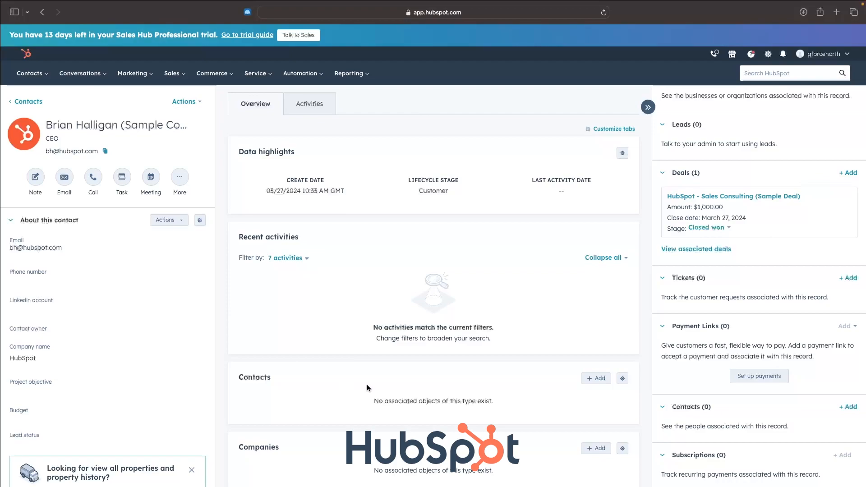
{"action": "left_click", "coordinate": [309, 104]}
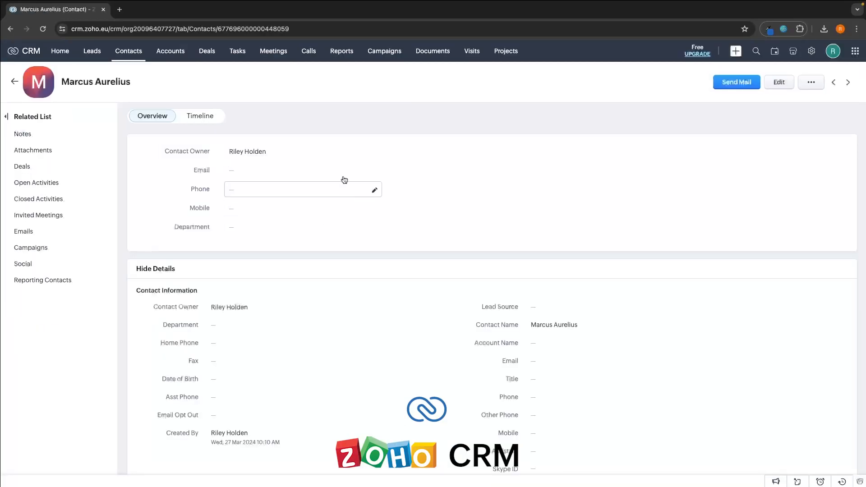
- Scroll through Marcus Aurelius's contact details and show his Timeline with the note and creation entries
{"action": "scroll", "scroll_direction": "down", "scroll_amount": 3}
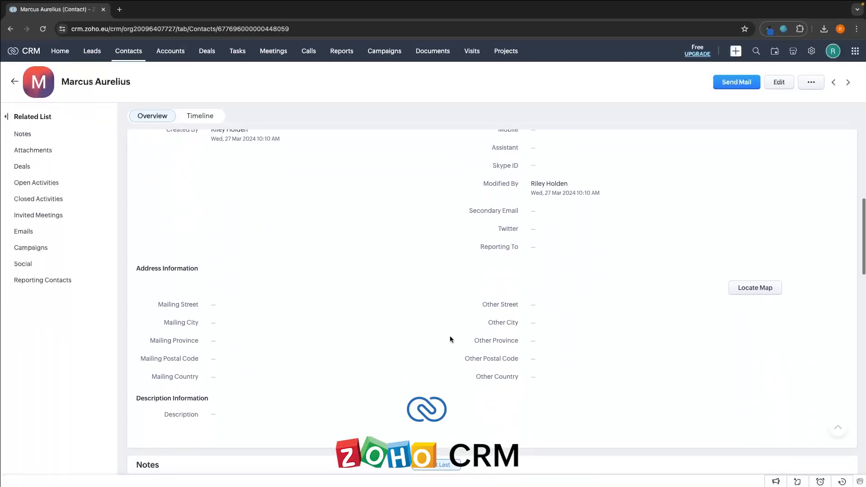
{"action": "scroll", "scroll_direction": "down", "scroll_amount": 3}
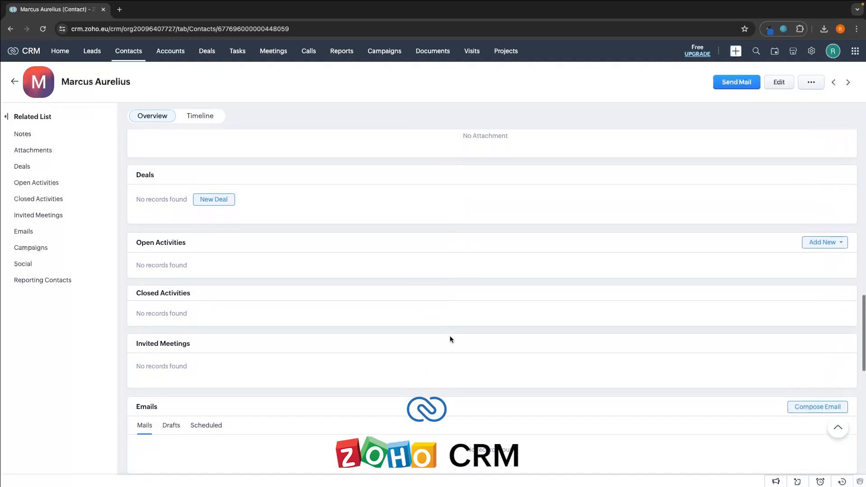
{"action": "scroll", "scroll_direction": "down", "scroll_amount": 3}
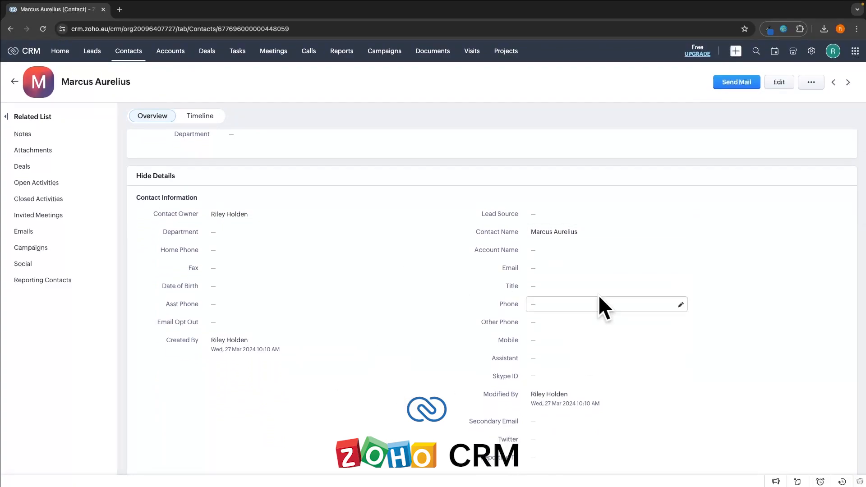
{"action": "scroll", "scroll_direction": "down", "scroll_amount": 3}
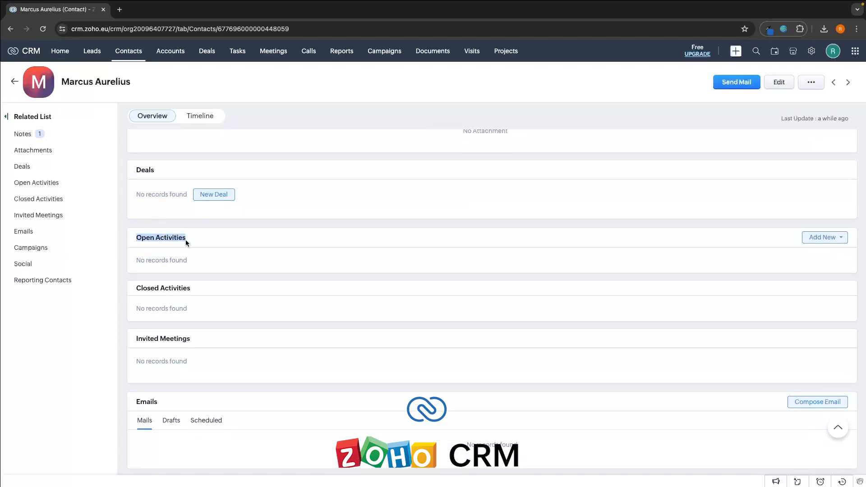
{"action": "scroll", "scroll_direction": "down", "scroll_amount": 3}
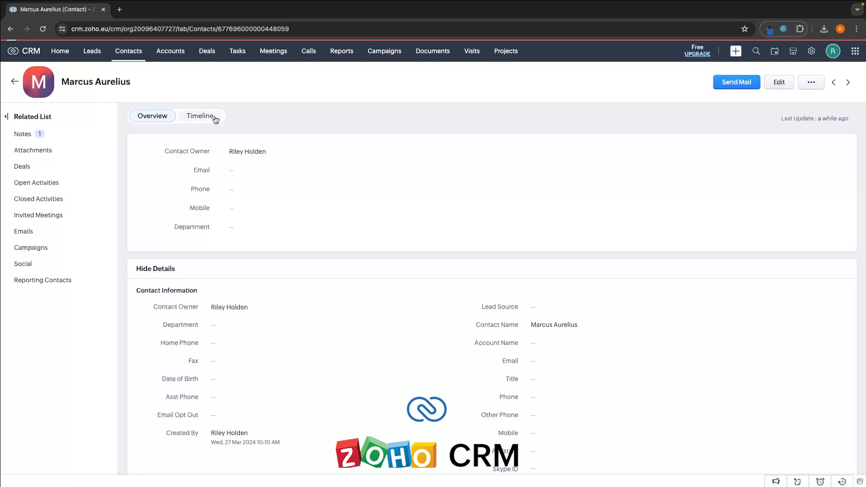
{"action": "left_click", "coordinate": [201, 116]}
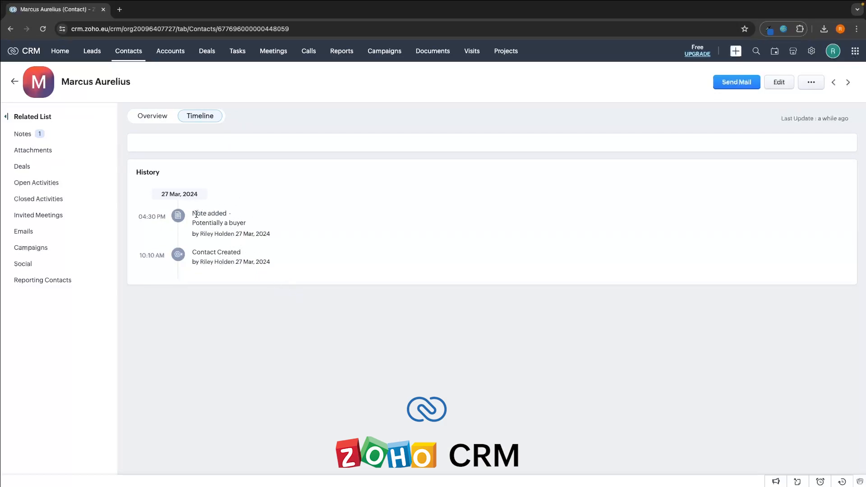
{"action": "mouse_move", "coordinate": [120, 269]}
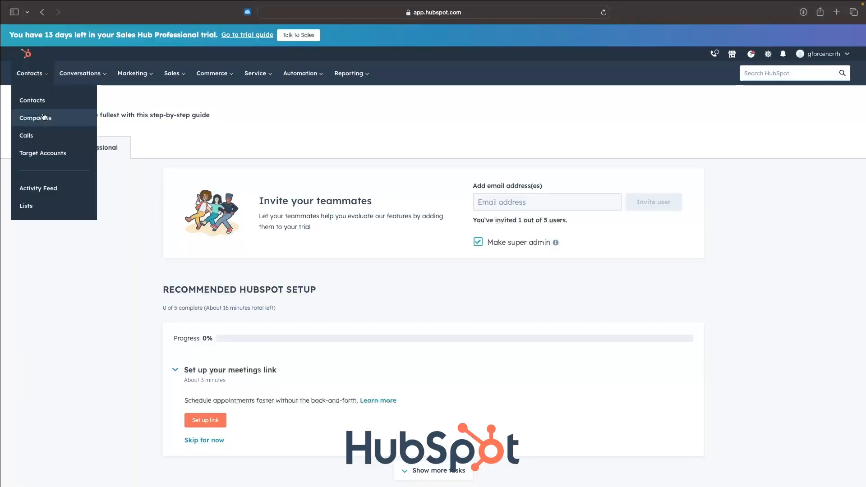
- View the G-Force North company record, then return to the contacts list showing James Clear
{"action": "left_click", "coordinate": [36, 118]}
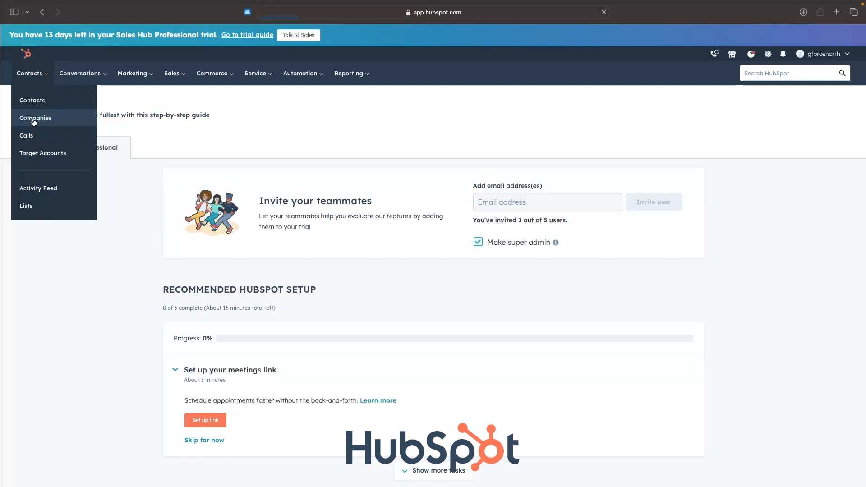
{"action": "left_click", "coordinate": [36, 118]}
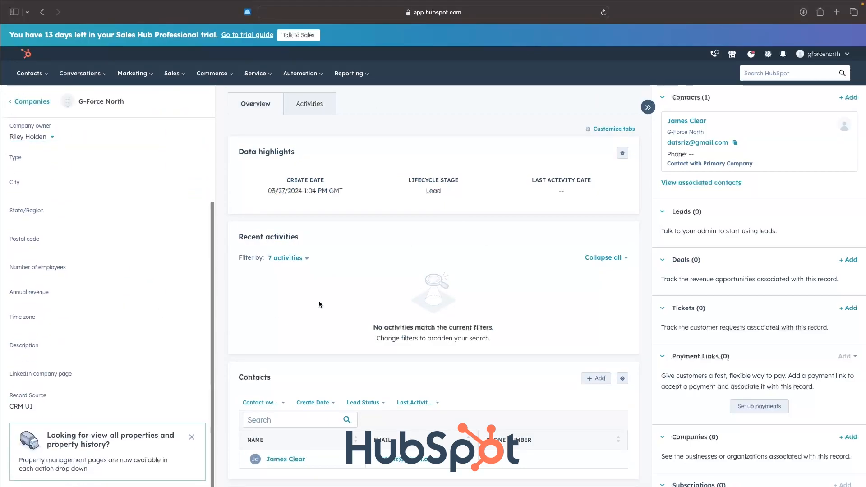
{"action": "scroll", "scroll_direction": "down", "scroll_amount": 3}
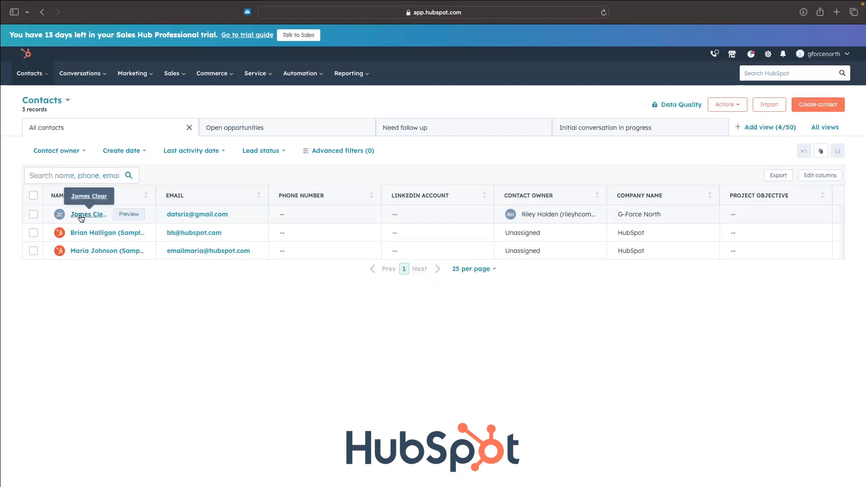
- From Accounts, open the Coffee Shop account and review its history timeline
{"action": "left_click", "coordinate": [663, 215]}
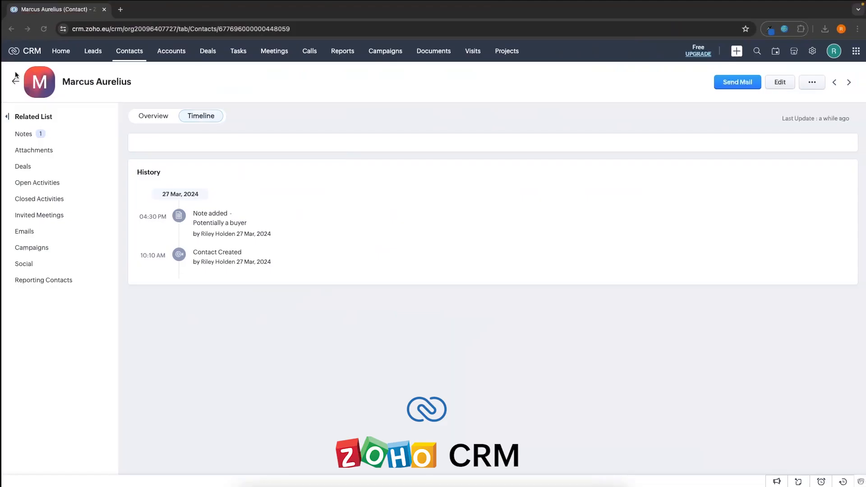
{"action": "left_click", "coordinate": [60, 51]}
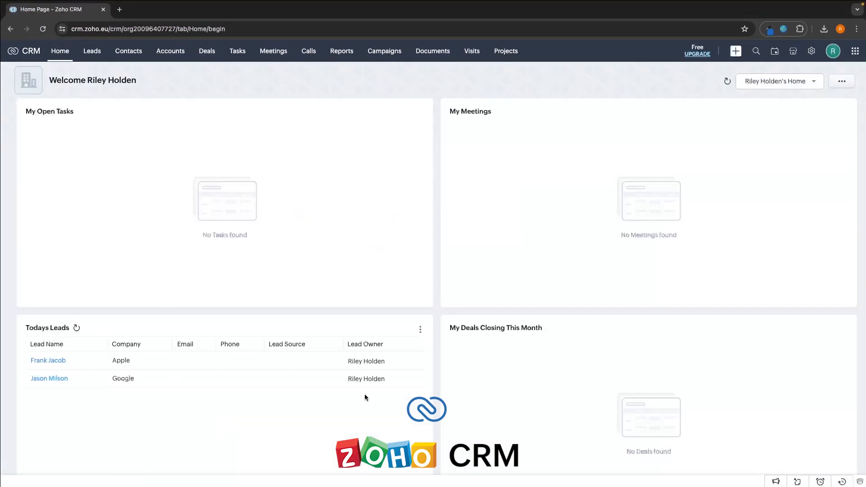
{"action": "mouse_move", "coordinate": [171, 51]}
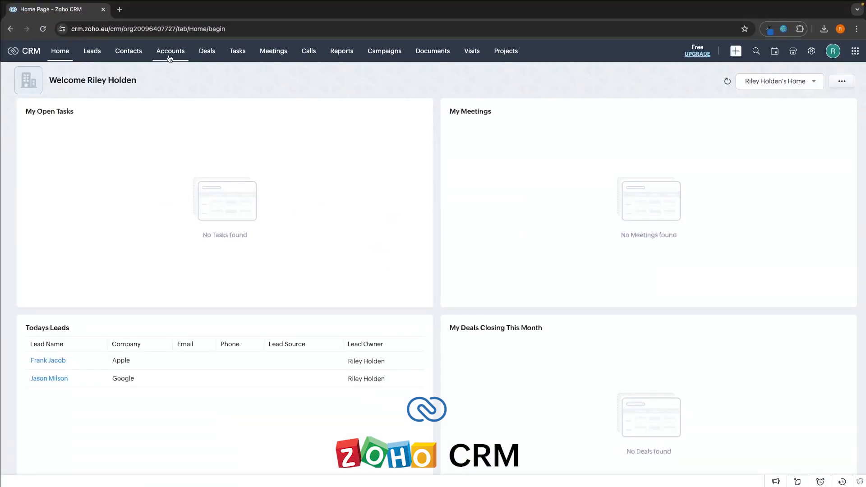
{"action": "left_click", "coordinate": [171, 50]}
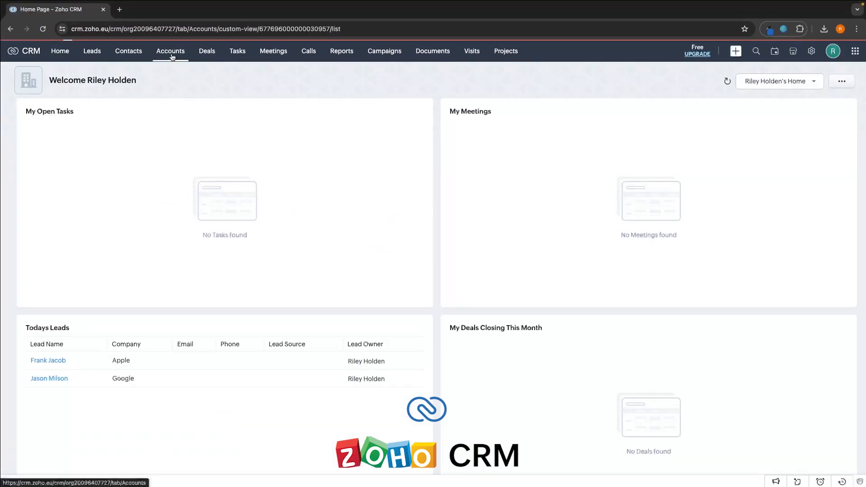
{"action": "left_click", "coordinate": [171, 50]}
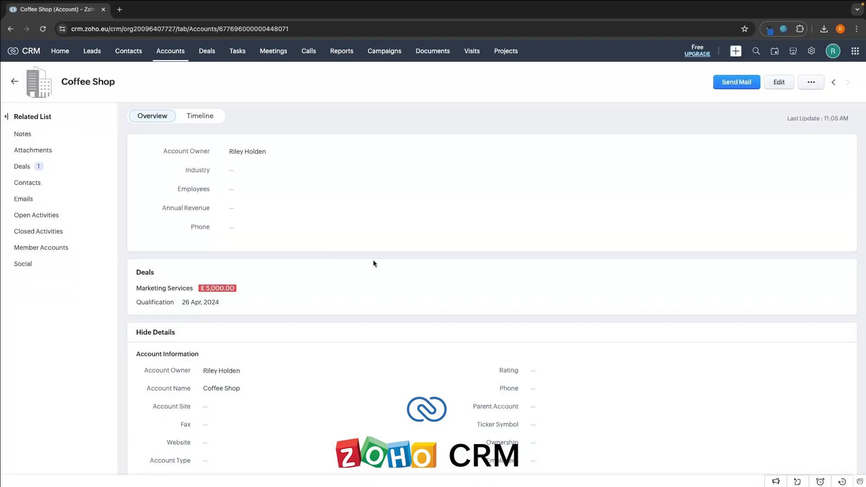
{"action": "left_click", "coordinate": [200, 116]}
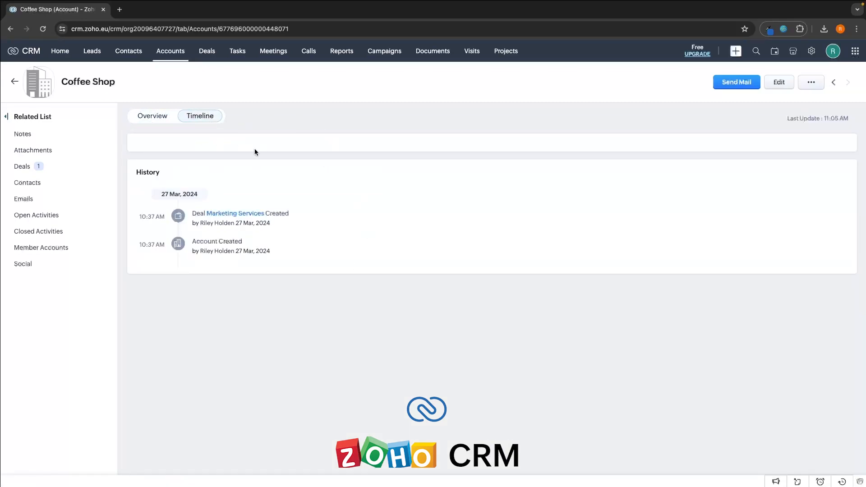
{"action": "left_click", "coordinate": [152, 115]}
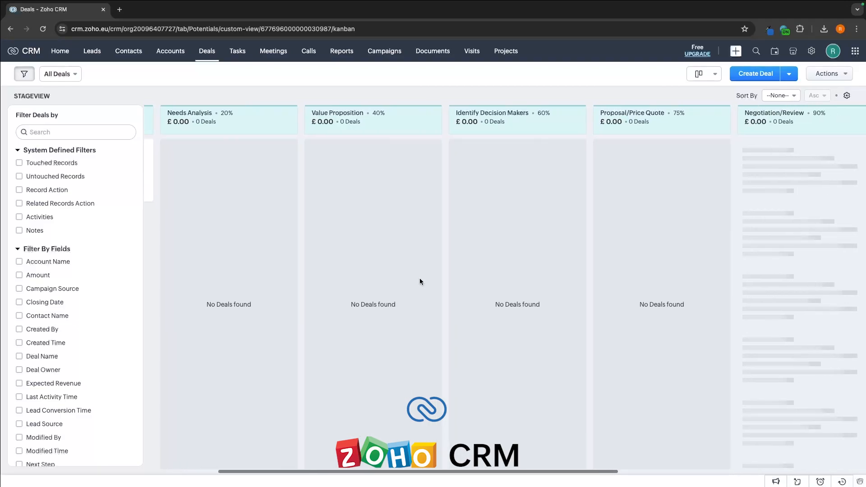
- Scroll across the Deals Kanban columns from Qualification to Closed Won and back
{"action": "scroll", "scroll_direction": "right", "scroll_amount": 3}
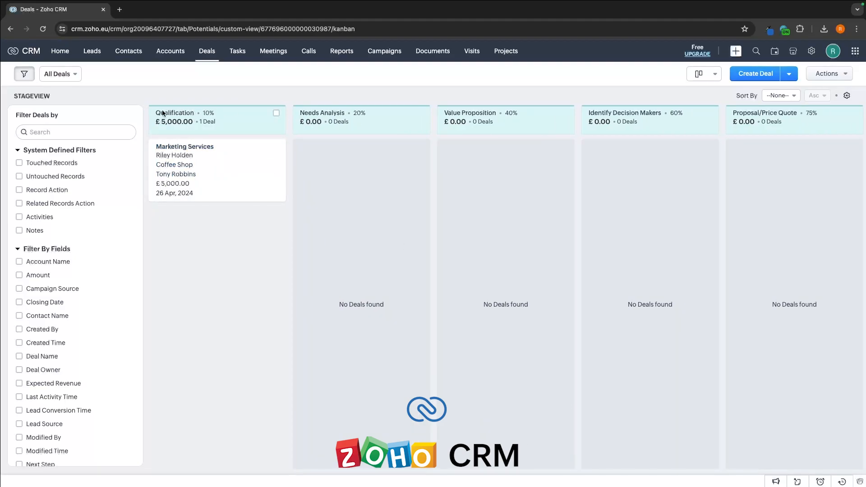
{"action": "scroll", "scroll_direction": "right", "scroll_amount": 3}
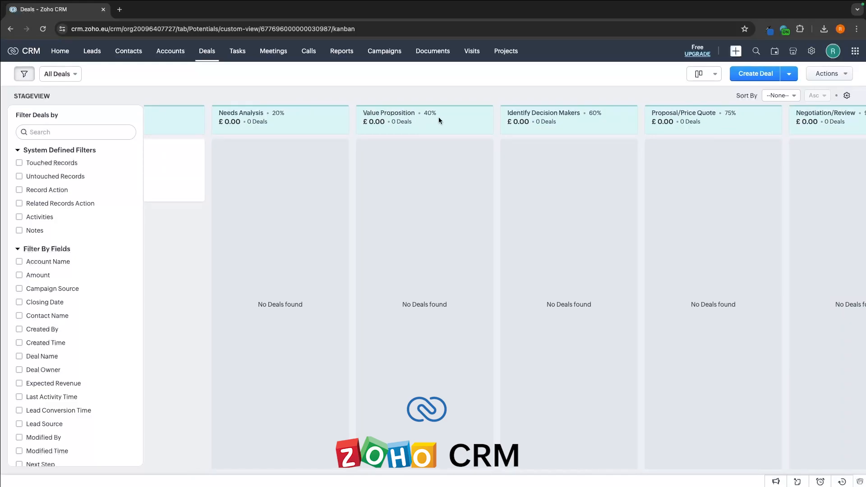
{"action": "scroll", "scroll_direction": "right", "scroll_amount": 3}
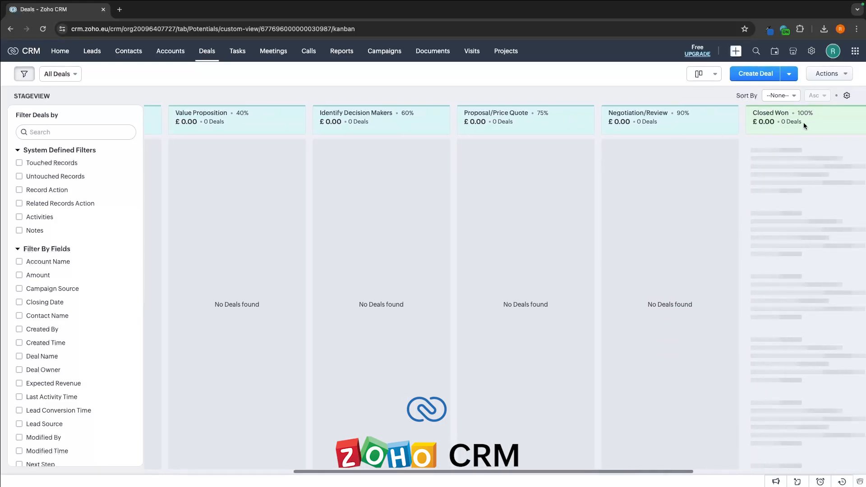
{"action": "scroll", "scroll_direction": "left", "scroll_amount": 3}
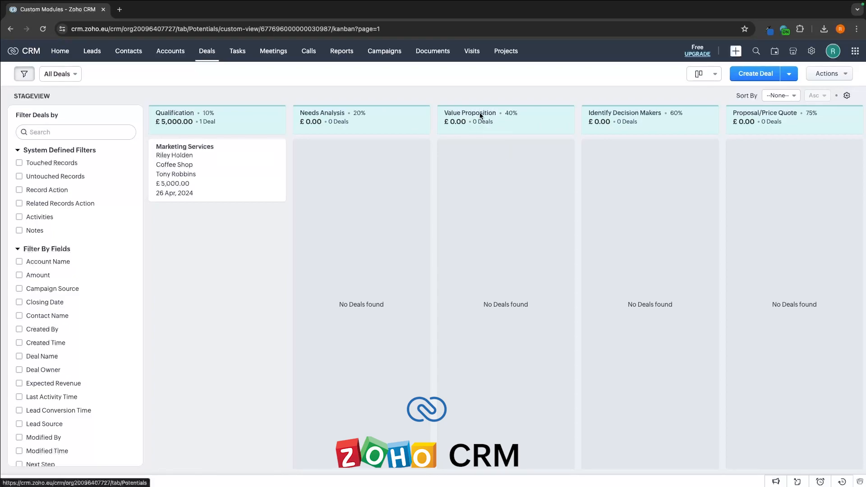
{"action": "mouse_move", "coordinate": [812, 51]}
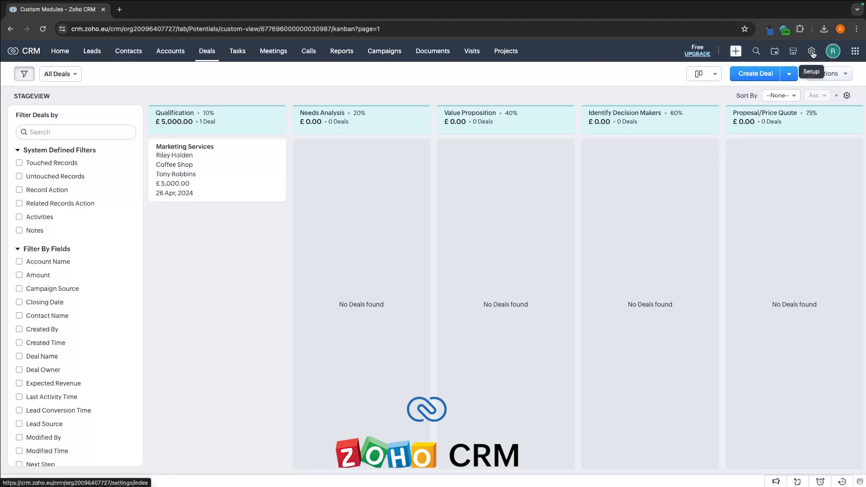
- Via Setup > Customization > Modules and Fields, show the Deals stage-probability mapping
{"action": "left_click", "coordinate": [812, 50]}
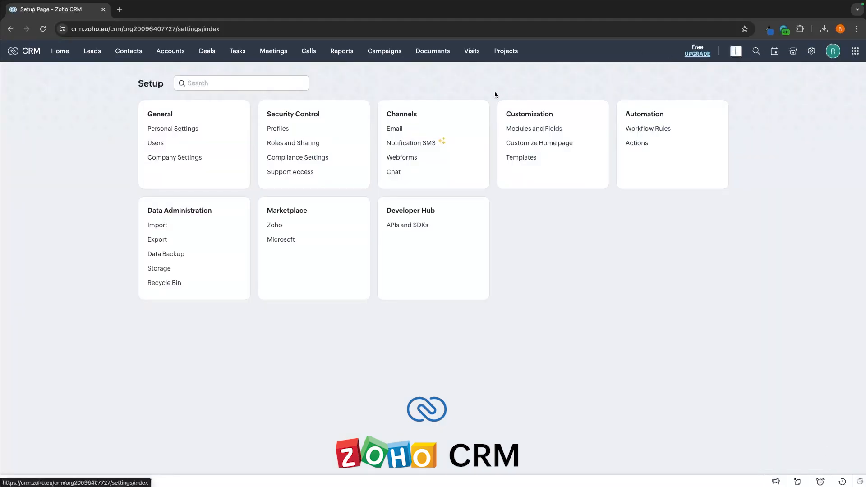
{"action": "double_click", "coordinate": [529, 113]}
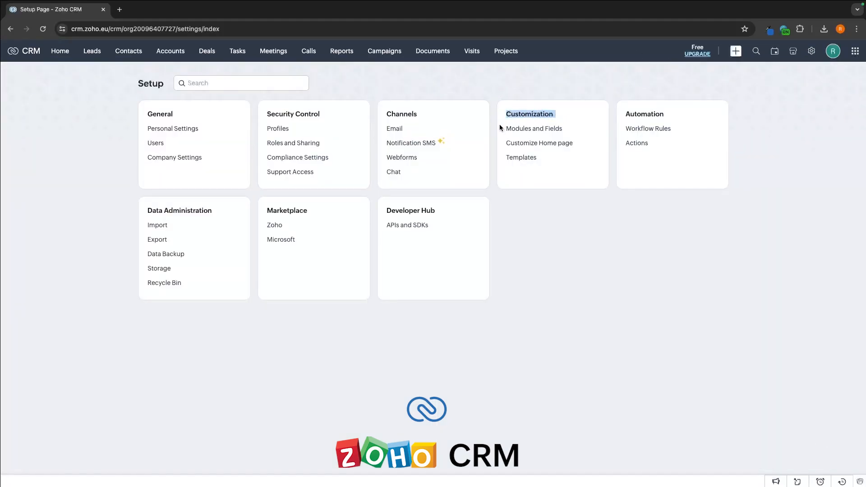
{"action": "left_click", "coordinate": [533, 129]}
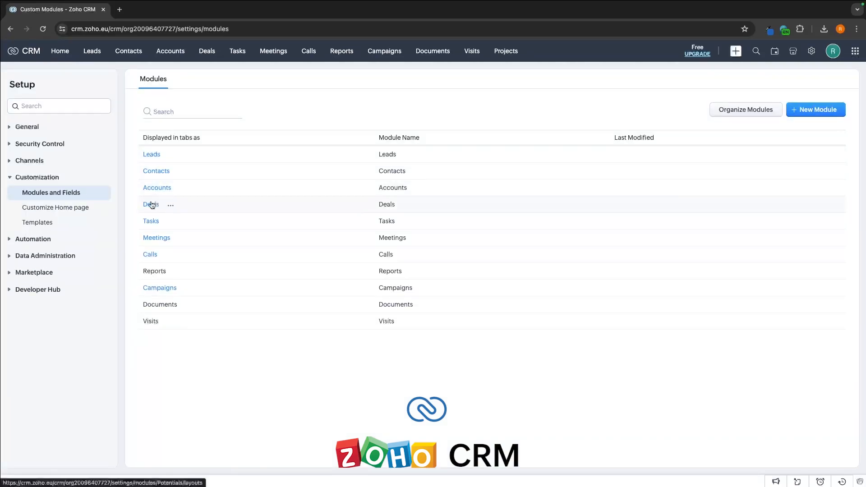
{"action": "left_click", "coordinate": [170, 205]}
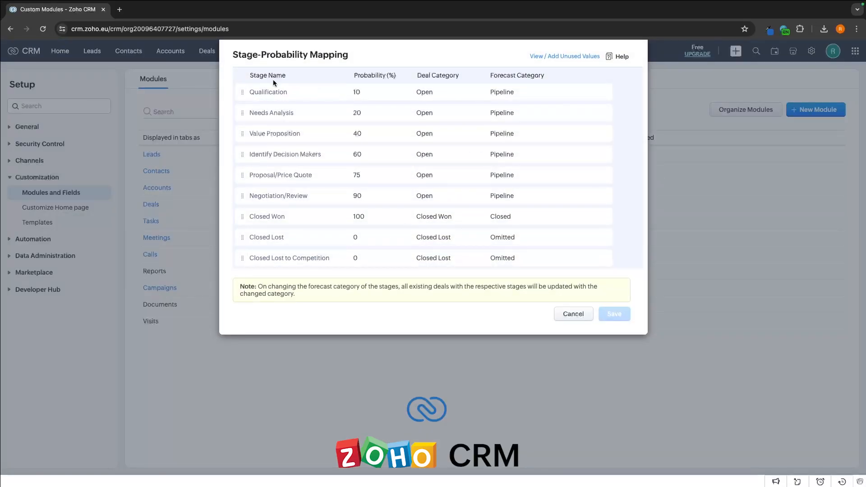
- Rename stages to Discovery Call and Sales Call, remove Negotiation/Review, and save the mapping
{"action": "left_click", "coordinate": [269, 92]}
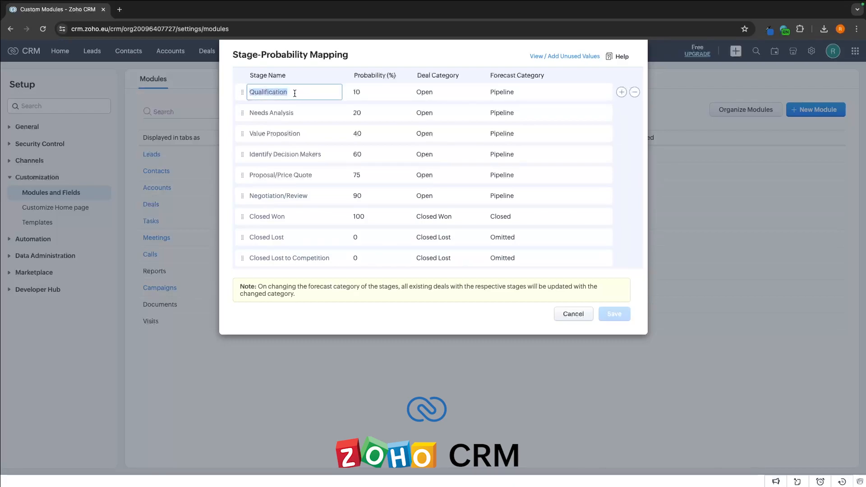
{"action": "left_click", "coordinate": [271, 113]}
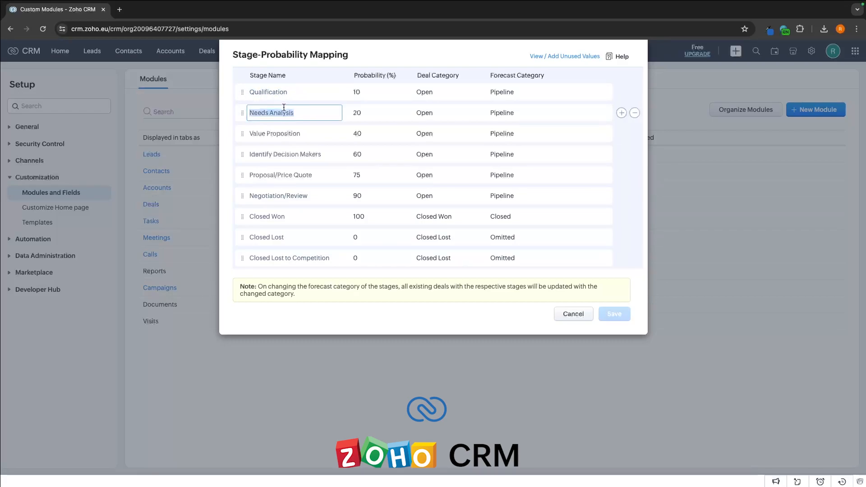
{"action": "type", "text": "Discovery Call"}
{"action": "left_click", "coordinate": [295, 133]}
{"action": "type", "text": "Sales Call"}
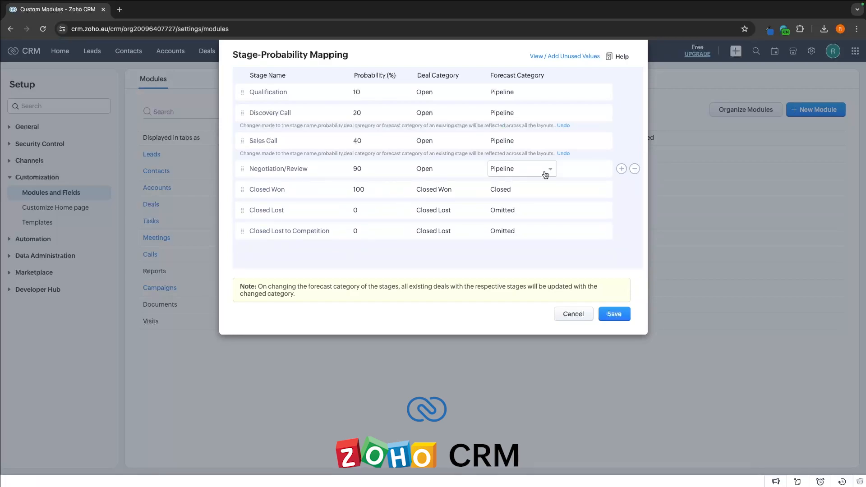
{"action": "left_click", "coordinate": [634, 169]}
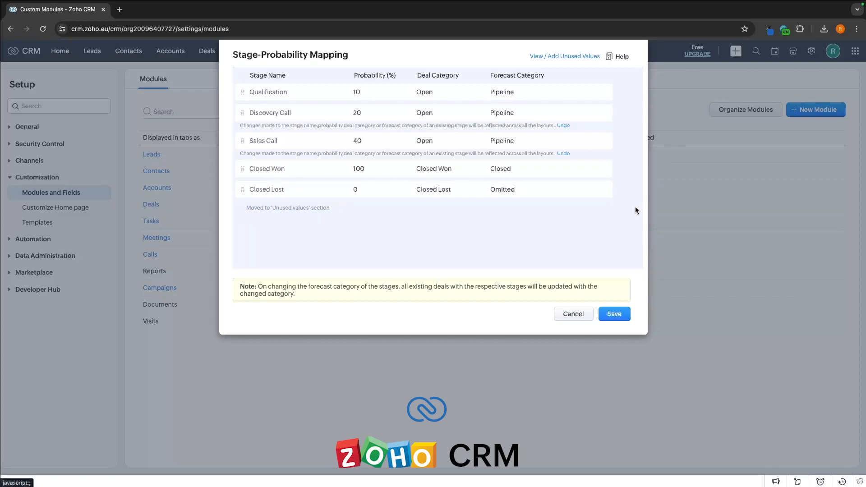
{"action": "left_click", "coordinate": [613, 314]}
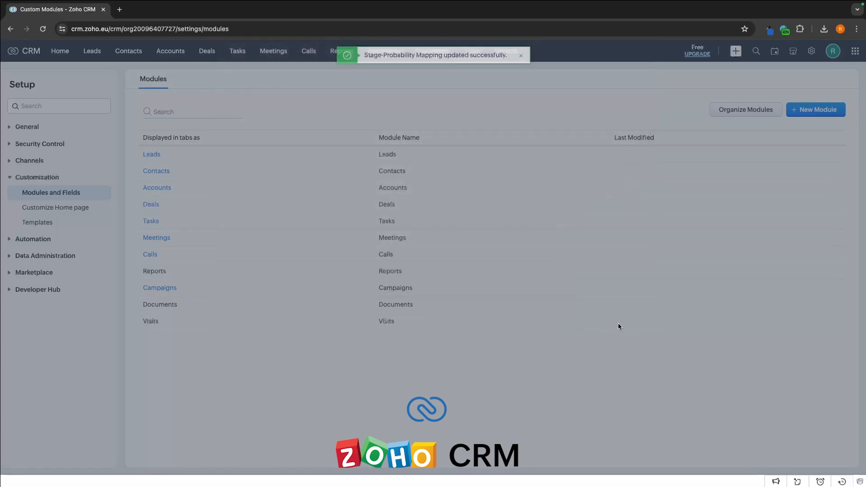
- Reload the Deals board with the new stages and show its Kanban view settings
{"action": "left_click", "coordinate": [207, 51]}
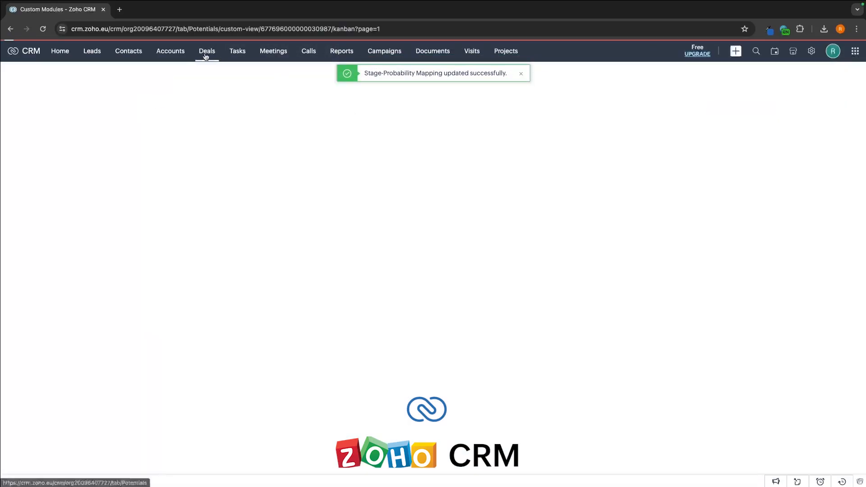
{"action": "left_click", "coordinate": [207, 50]}
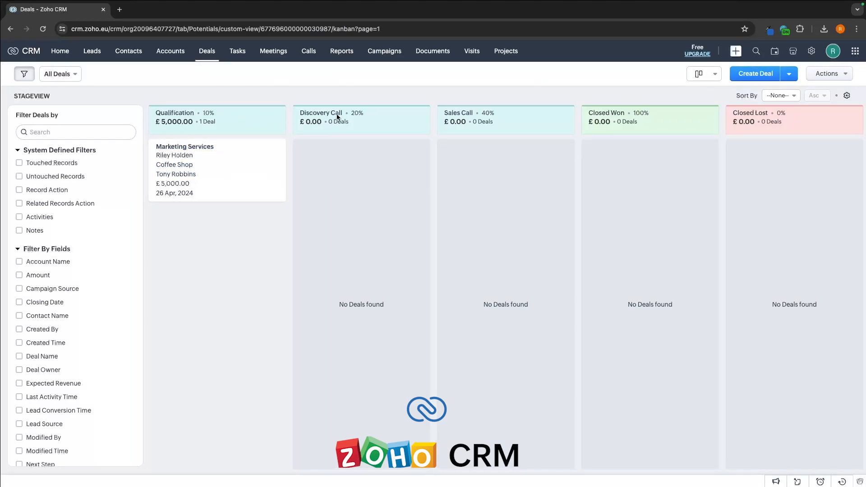
{"action": "mouse_move", "coordinate": [565, 109]}
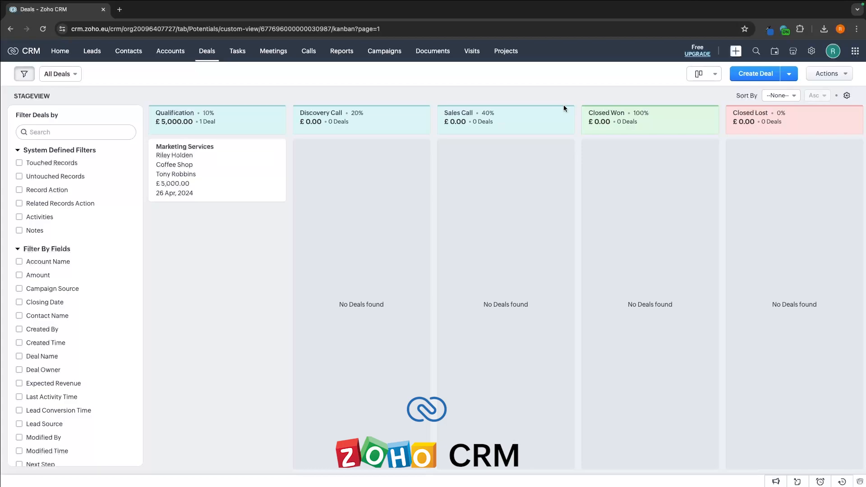
{"action": "mouse_move", "coordinate": [545, 195]}
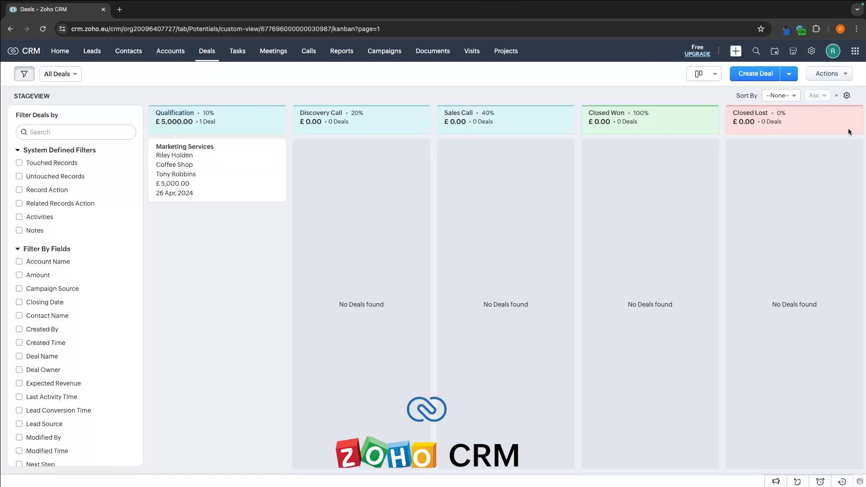
{"action": "left_click", "coordinate": [846, 95]}
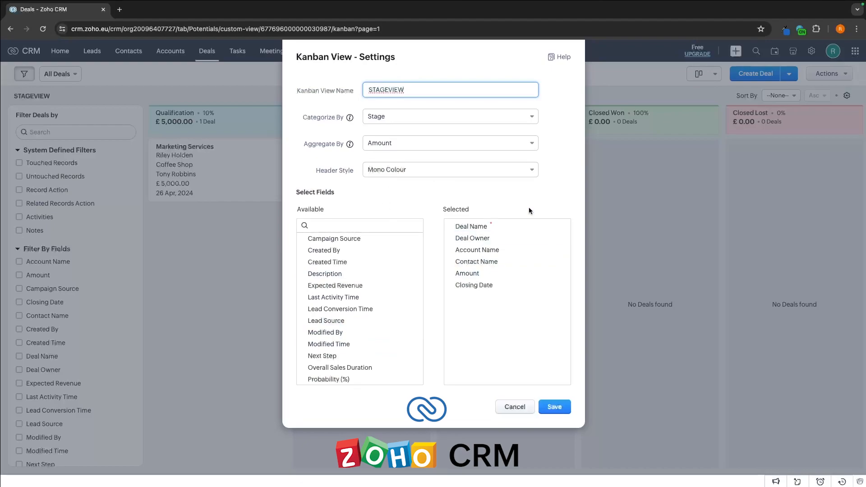
- Dismiss the Kanban view settings and start creating a new deal from the board
{"action": "left_click", "coordinate": [554, 407]}
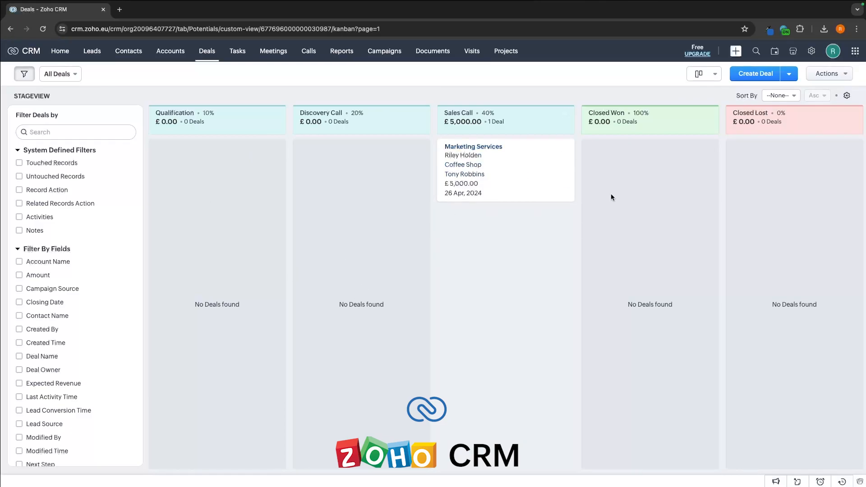
{"action": "left_click", "coordinate": [755, 73]}
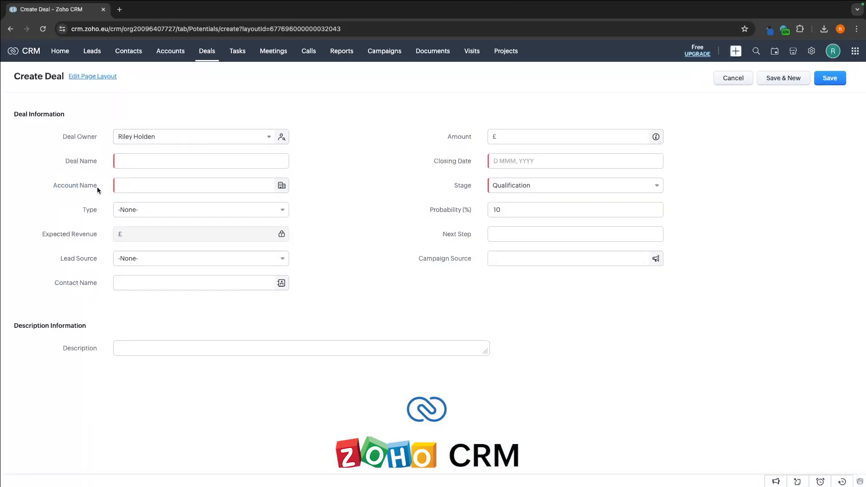
- Fill the new deal: account Furniture Store, name Marketing Services, amount 6000, closing date 30 Apr 2024
{"action": "left_click", "coordinate": [201, 185]}
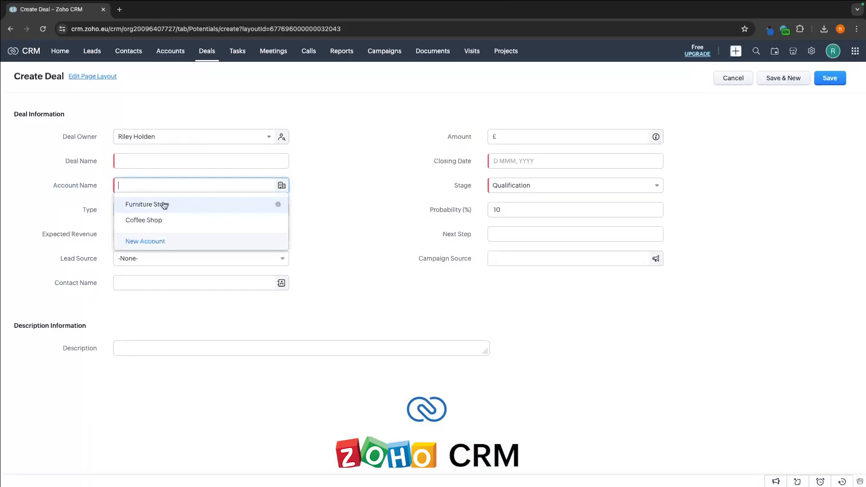
{"action": "left_click", "coordinate": [147, 205]}
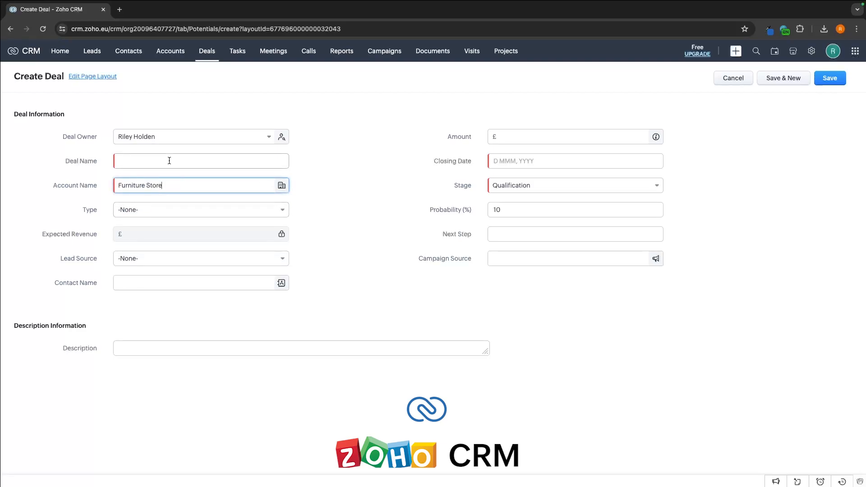
{"action": "type", "text": "Marketing Services"}
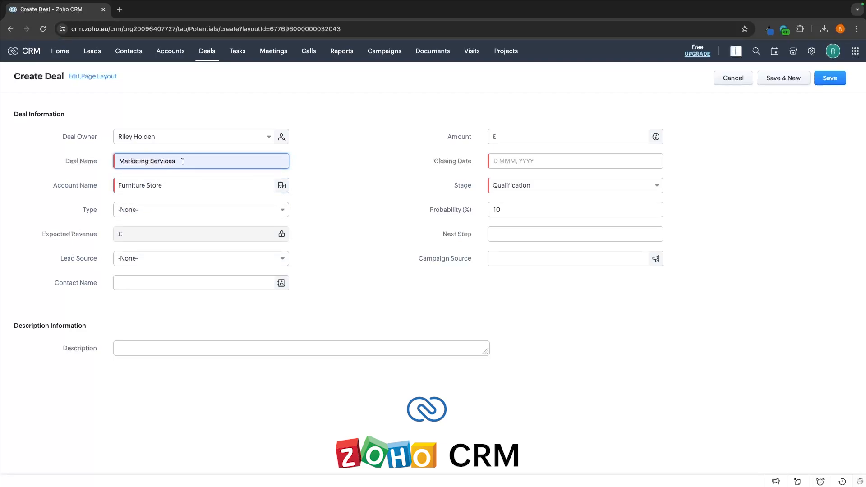
{"action": "type", "text": "6000"}
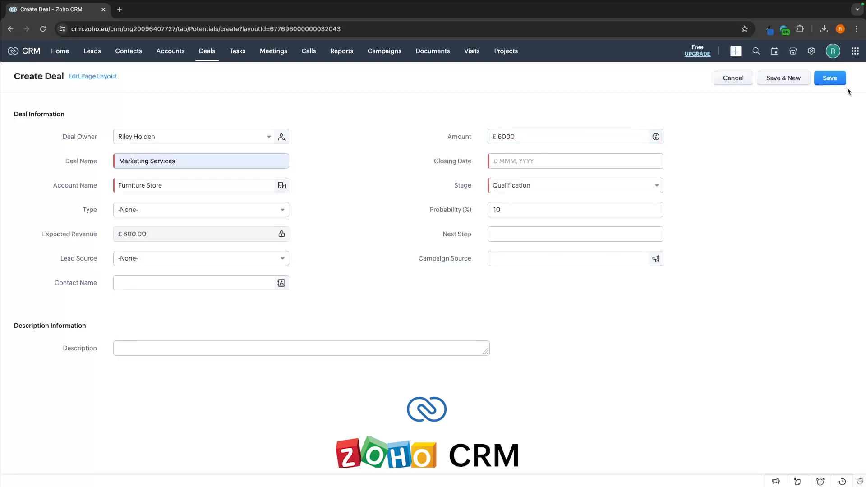
{"action": "left_click", "coordinate": [575, 161]}
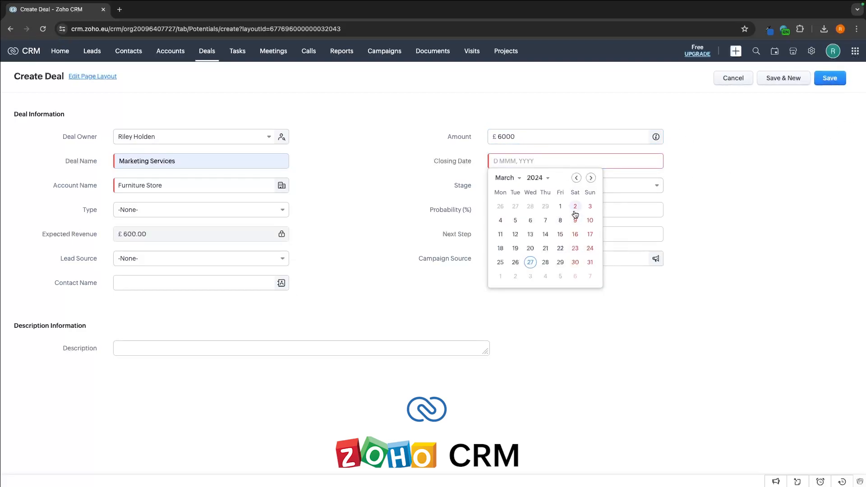
{"action": "left_click", "coordinate": [830, 77]}
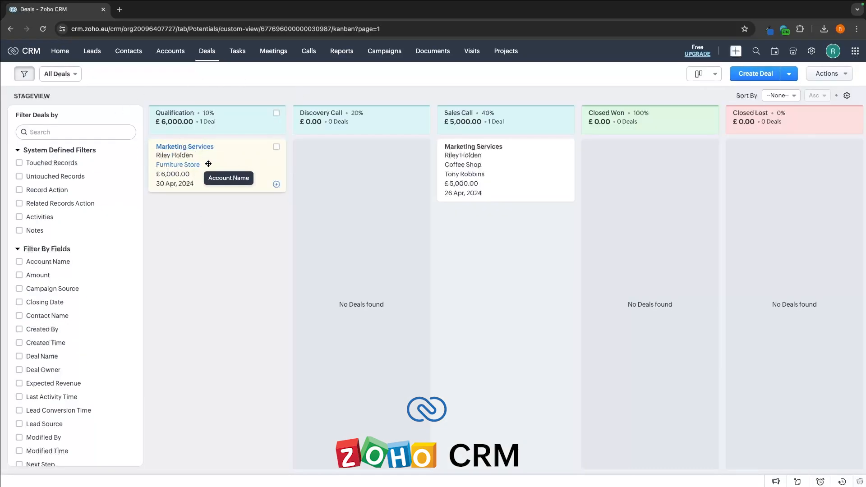
{"action": "mouse_move", "coordinate": [198, 155]}
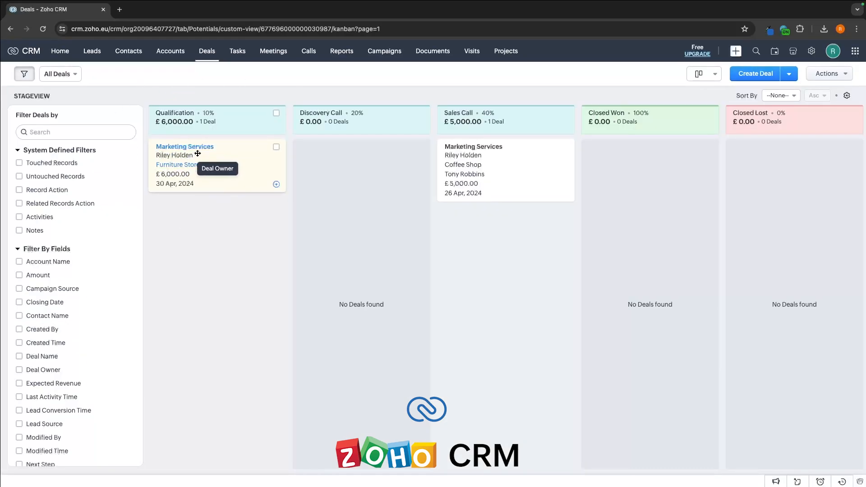
- Drag the Furniture Store Marketing Services card from Qualification into the Closed Won column
{"action": "left_click_drag", "start_coordinate": [216, 165], "coordinate": [650, 164]}
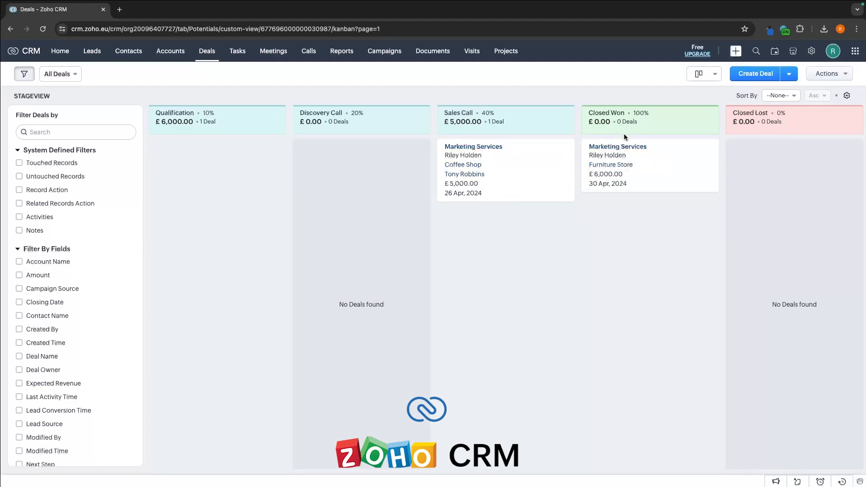
{"action": "mouse_move", "coordinate": [611, 164]}
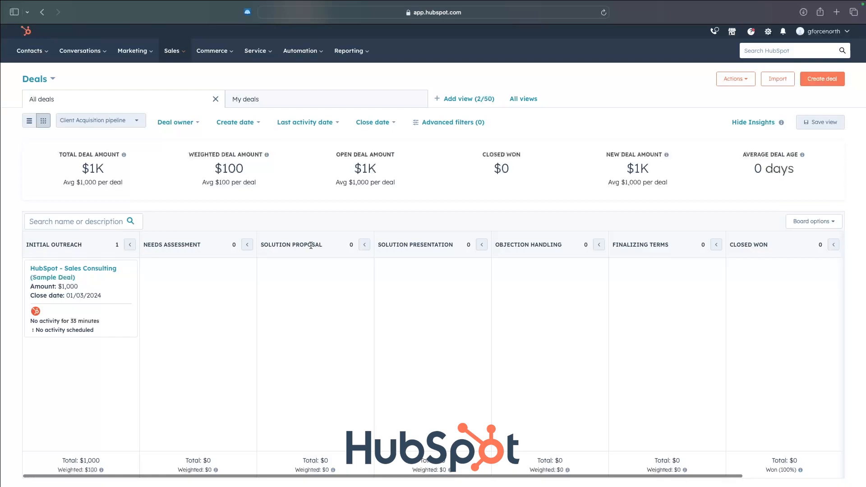
{"action": "mouse_move", "coordinate": [750, 233]}
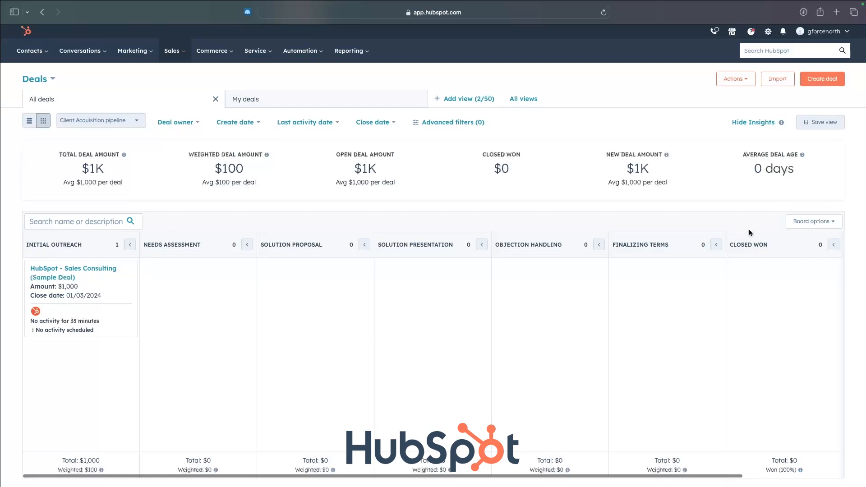
- Reach the deal pipeline's Edit stages settings through the board's customisation options
{"action": "left_click", "coordinate": [813, 221]}
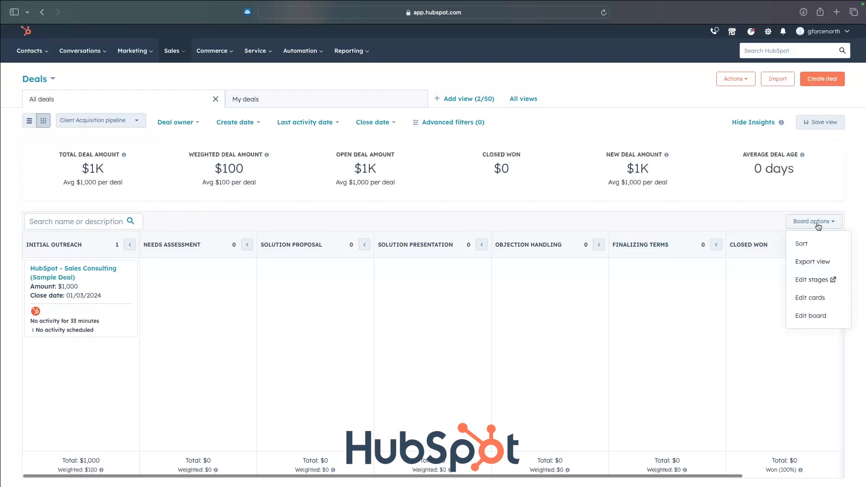
{"action": "mouse_move", "coordinate": [813, 280]}
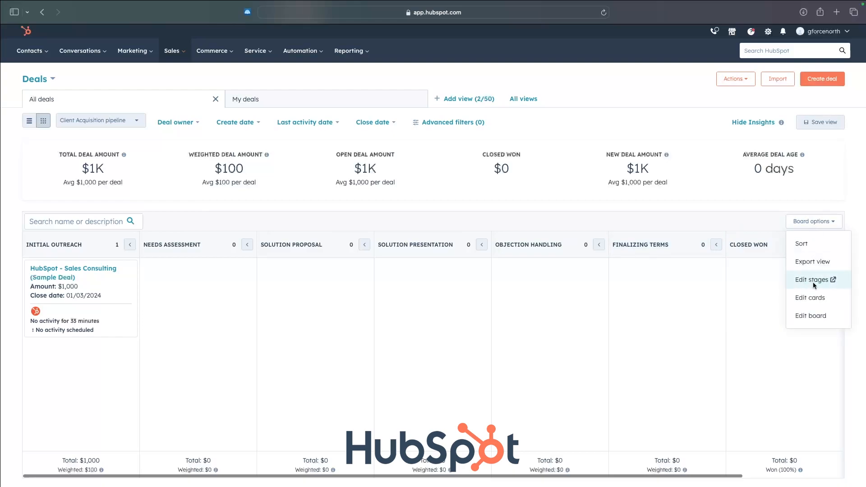
{"action": "left_click", "coordinate": [814, 280]}
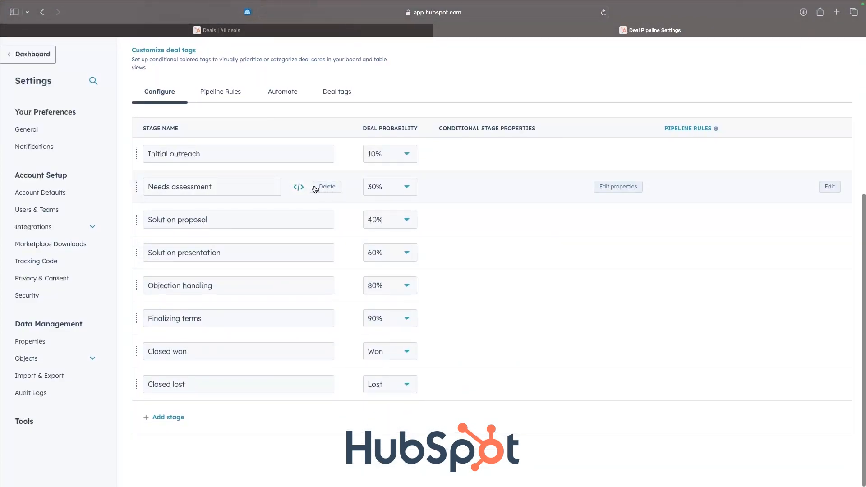
{"action": "mouse_move", "coordinate": [151, 204]}
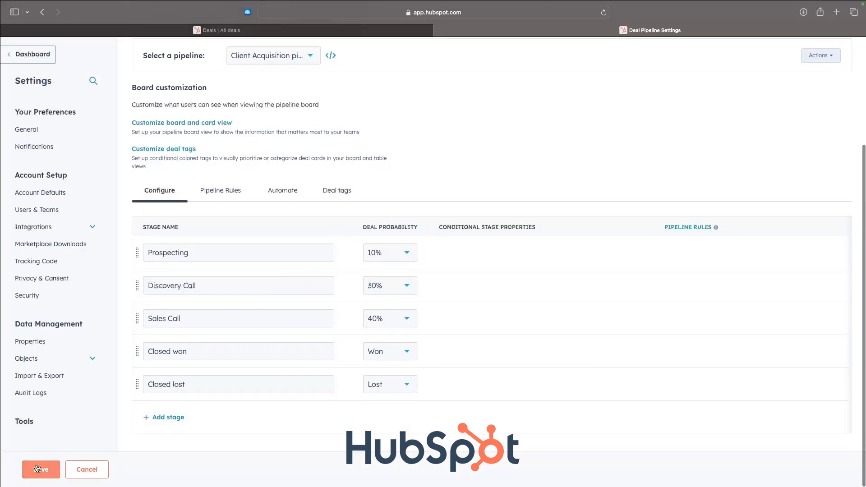
- Save the pipeline as Prospecting, Discovery Call, Sales Call, Closed won and Closed lost
{"action": "left_click", "coordinate": [41, 469]}
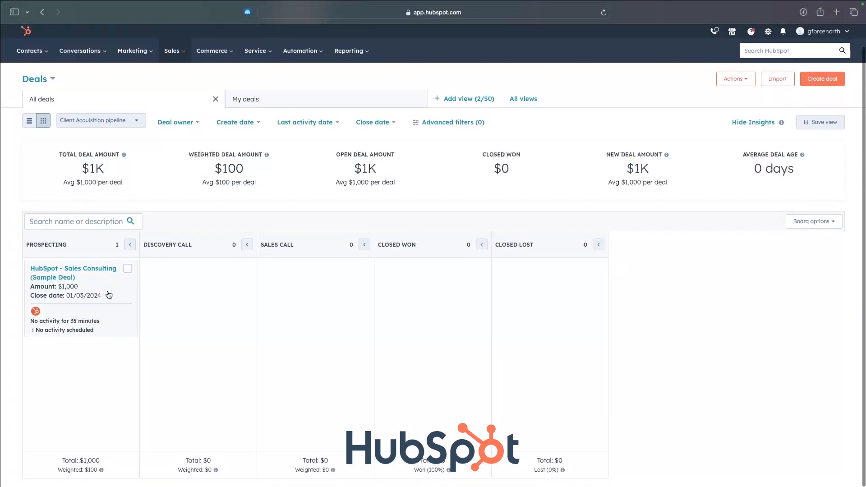
{"action": "mouse_move", "coordinate": [92, 282]}
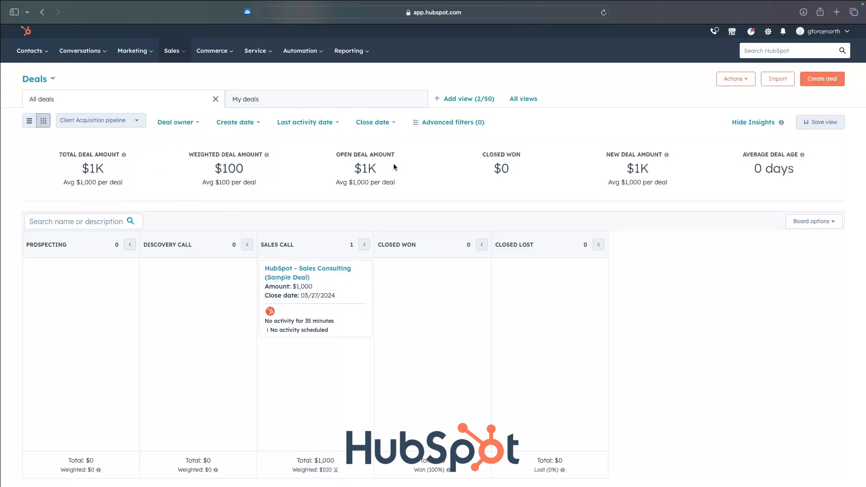
{"action": "mouse_move", "coordinate": [144, 173]}
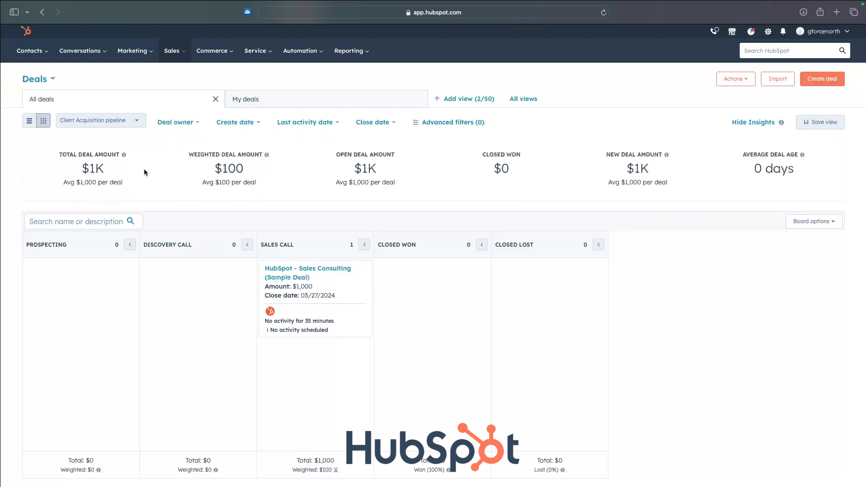
{"action": "mouse_move", "coordinate": [134, 204]}
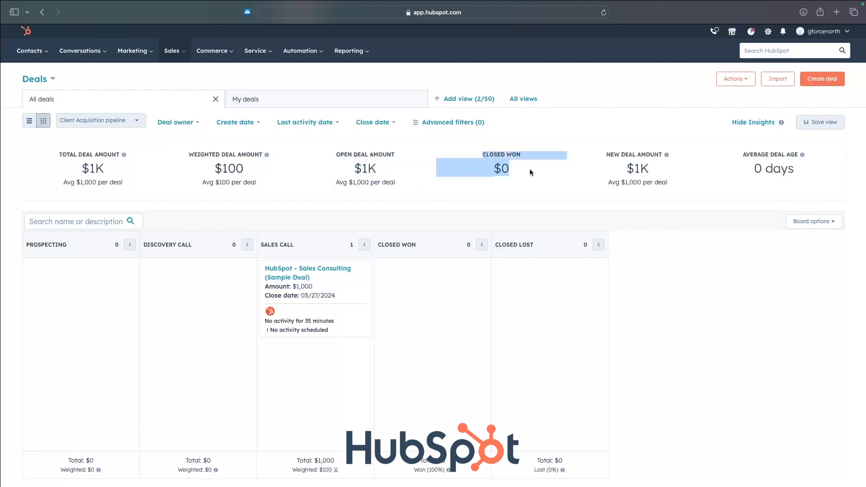
- Drag the sample Sales Consulting deal card into Closed won, bringing the closed-won total to $1K
{"action": "left_click_drag", "start_coordinate": [315, 299], "coordinate": [431, 287]}
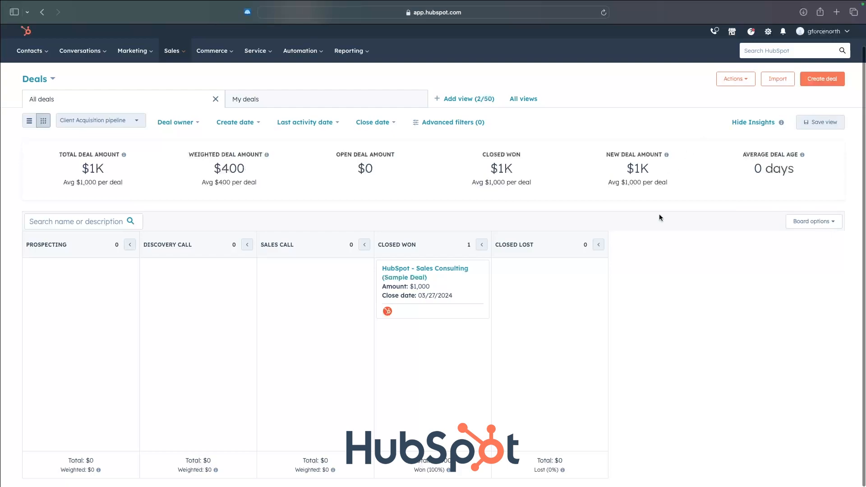
{"action": "mouse_move", "coordinate": [367, 272]}
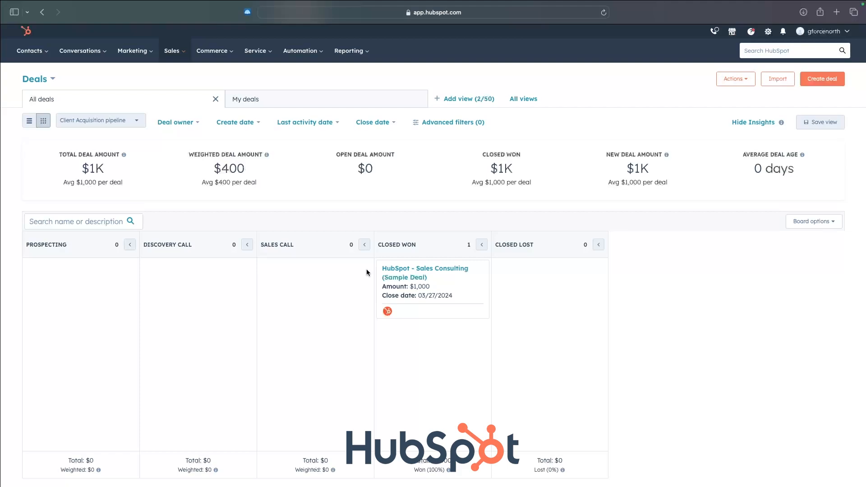
- Use the Sales menu in the top navigation to reach Coaching Playlists
{"action": "left_click", "coordinate": [172, 50]}
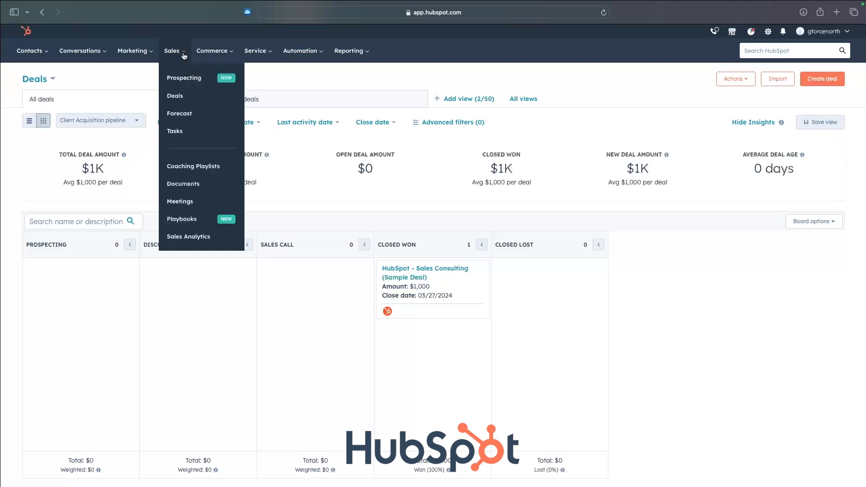
{"action": "mouse_move", "coordinate": [193, 166]}
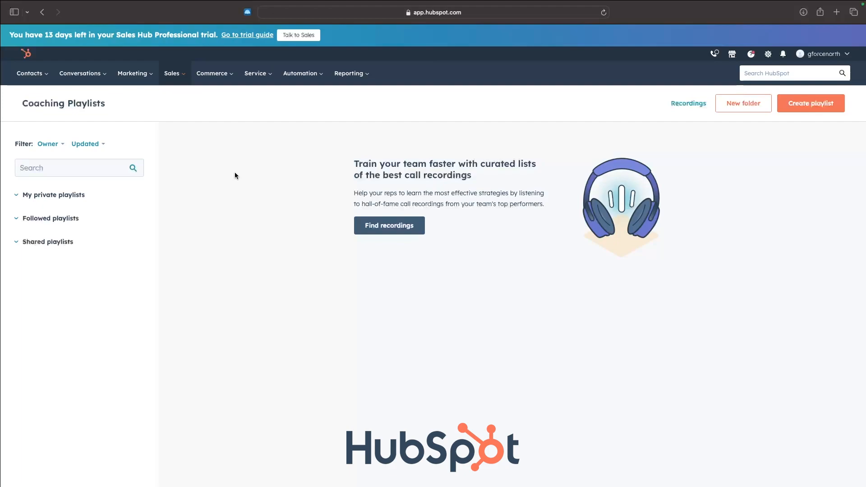
{"action": "left_click", "coordinate": [171, 73]}
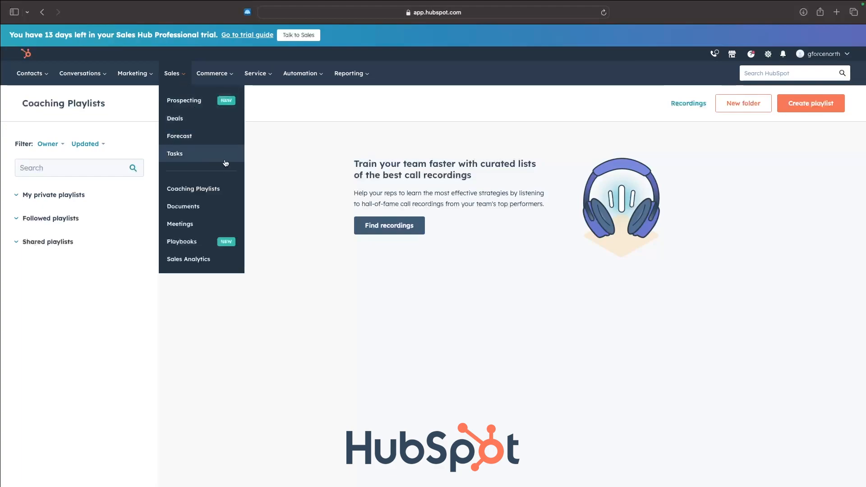
{"action": "mouse_move", "coordinate": [181, 242]}
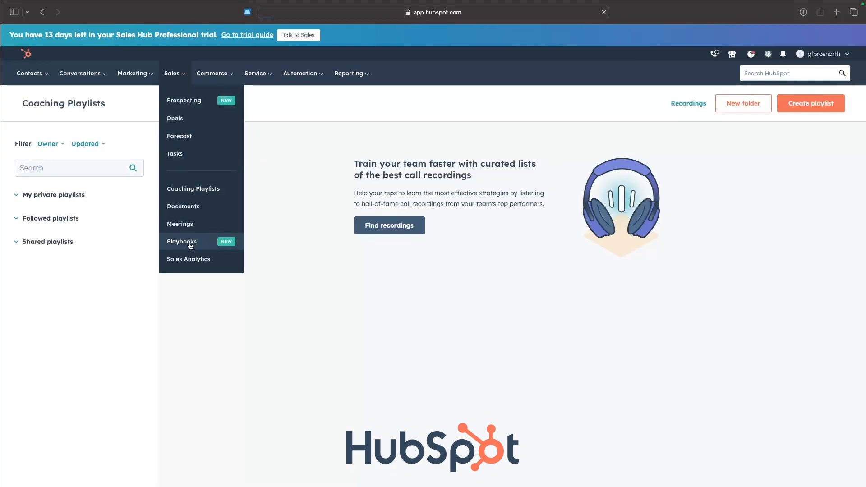
- View the Discovery Call Script playbook's before-the-call checklist, then return to the playbooks list
{"action": "left_click", "coordinate": [182, 241]}
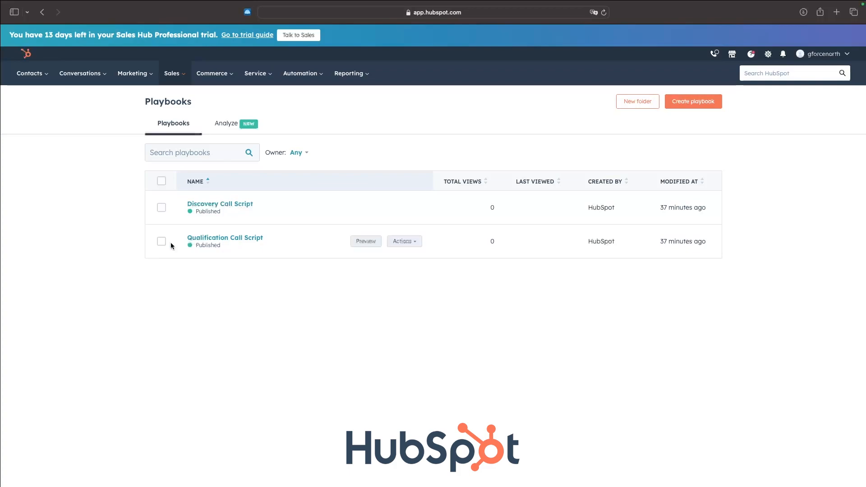
{"action": "left_click", "coordinate": [220, 204]}
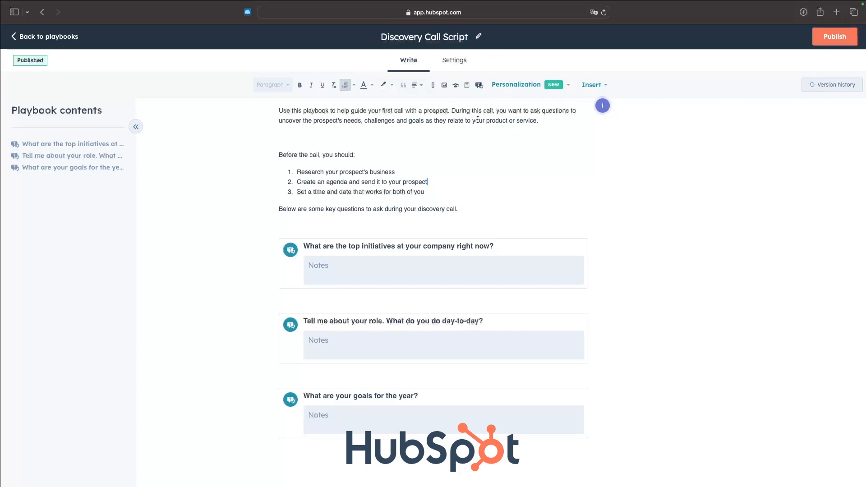
{"action": "left_click_drag", "start_coordinate": [279, 154], "coordinate": [426, 191]}
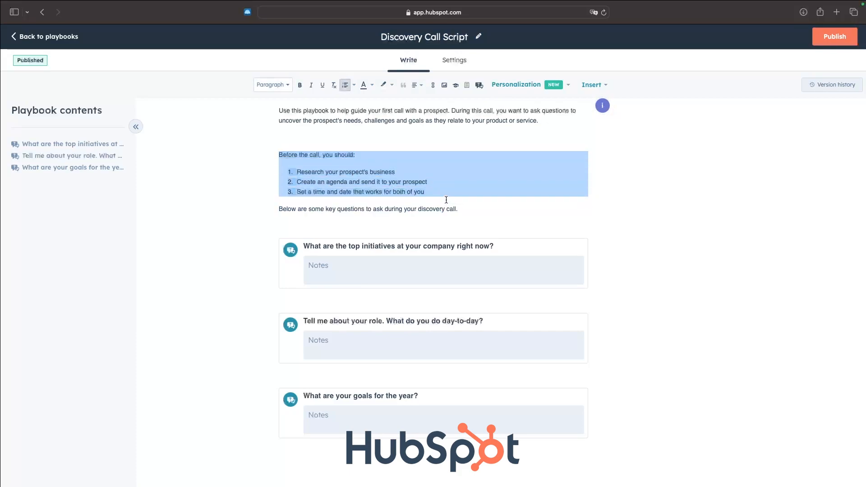
{"action": "left_click", "coordinate": [364, 150]}
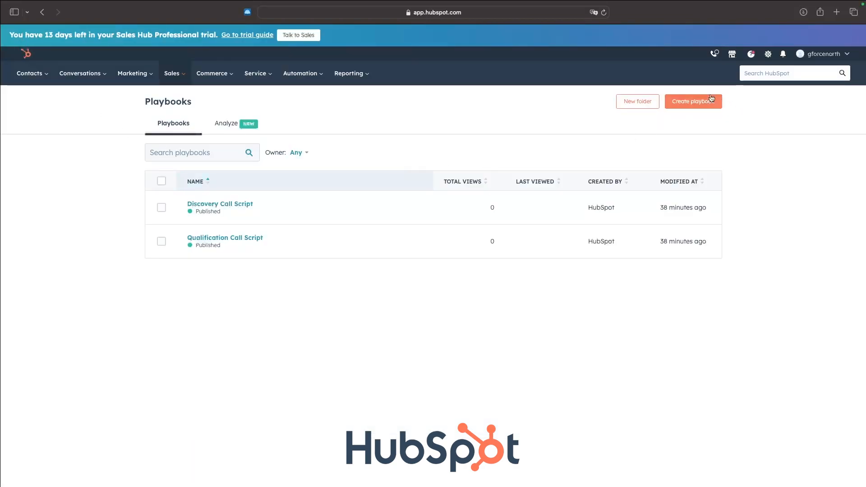
- Create a playbook from scratch and write its opening lines starting with 'Hey'
{"action": "left_click", "coordinate": [693, 101]}
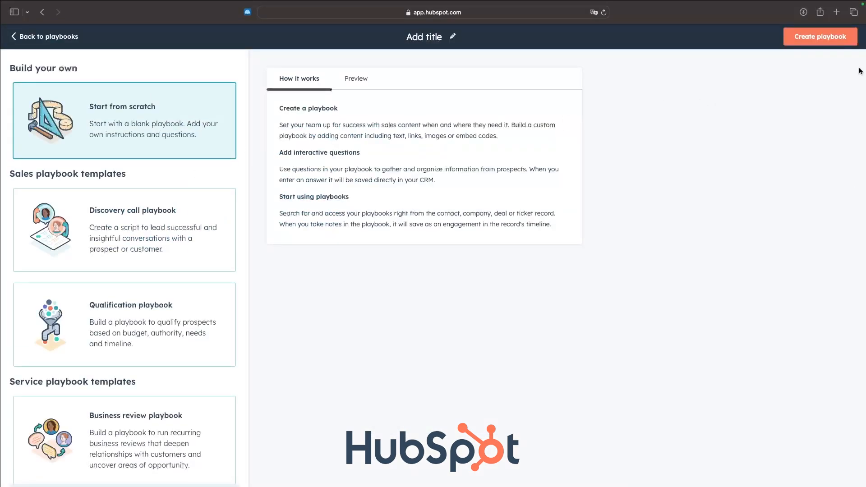
{"action": "left_click", "coordinate": [820, 36]}
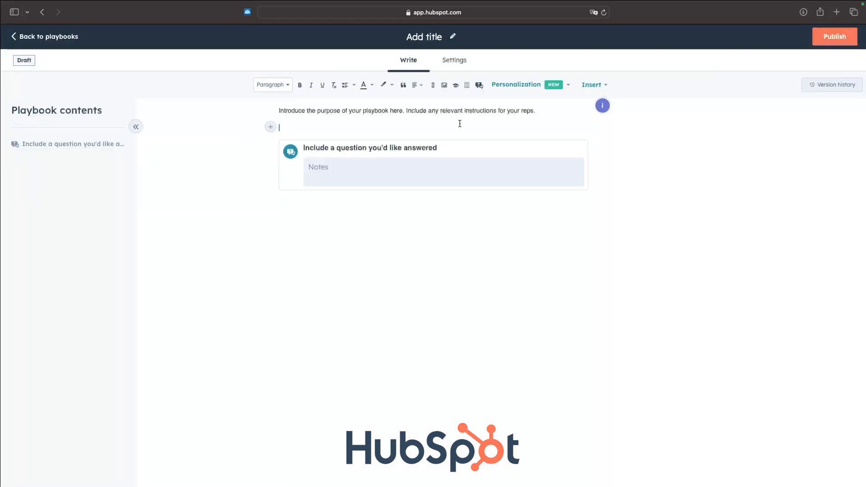
{"action": "type", "text": "Hey James this is x"}
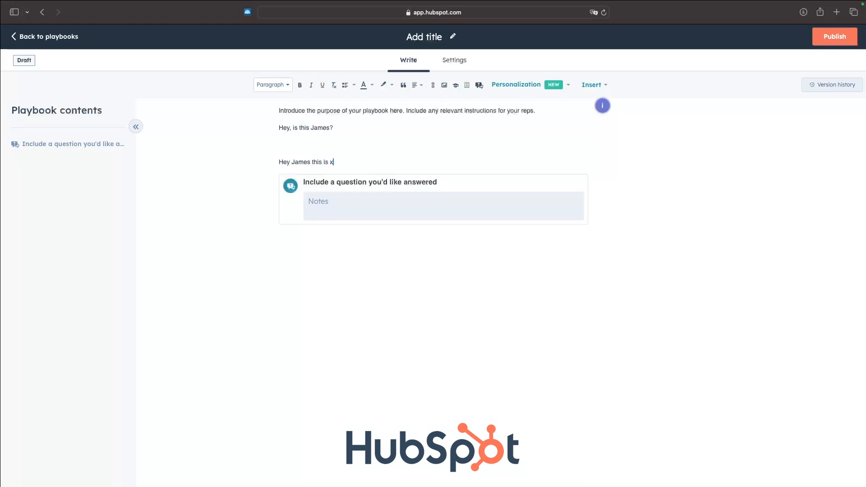
{"action": "type", "text": "from lejfouaengijresngkjserbg"}
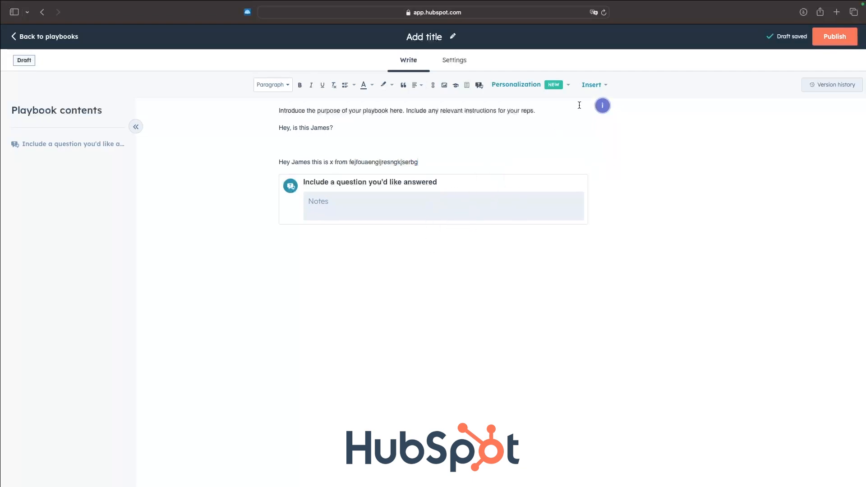
- Insert a required question block 'What are your companies goals' and save it
{"action": "left_click", "coordinate": [592, 85]}
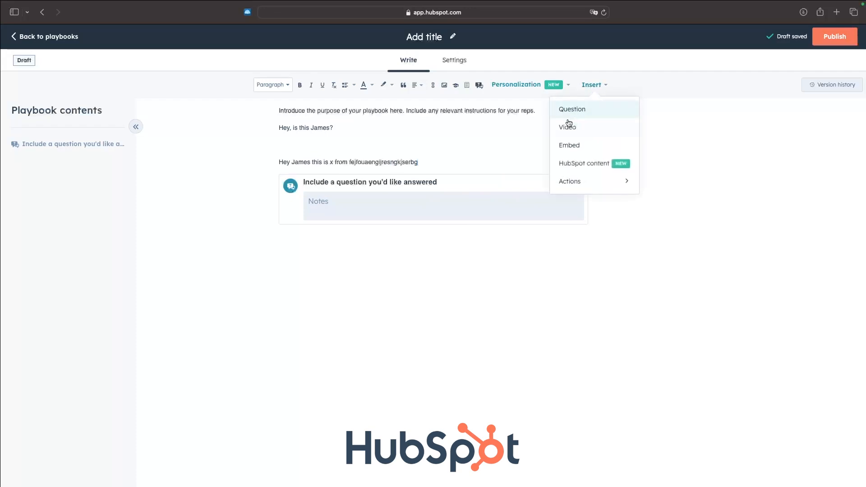
{"action": "left_click", "coordinate": [572, 109]}
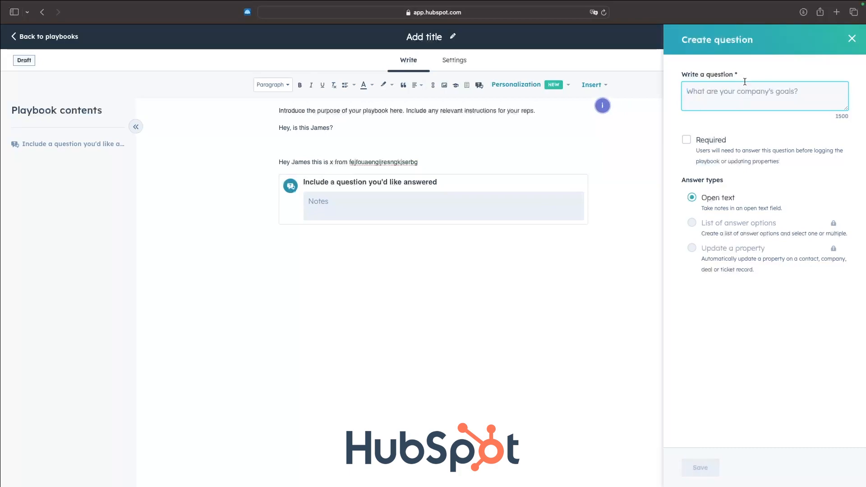
{"action": "type", "text": "What are your companies goals"}
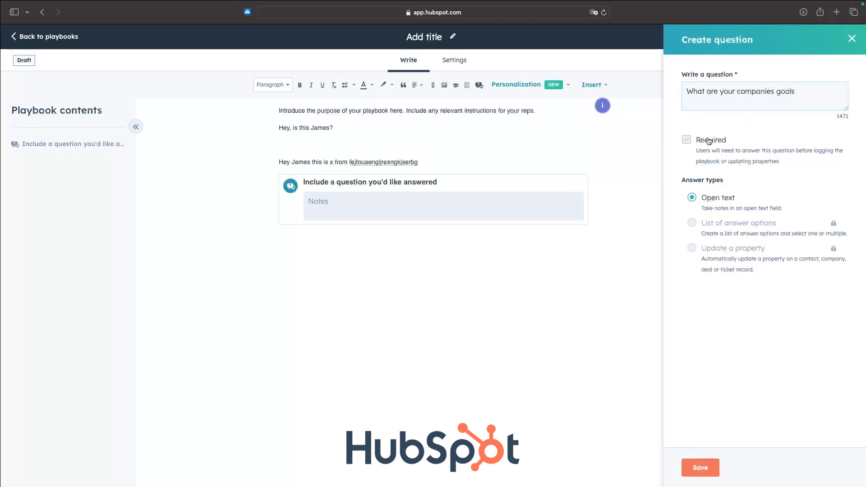
{"action": "left_click", "coordinate": [686, 139]}
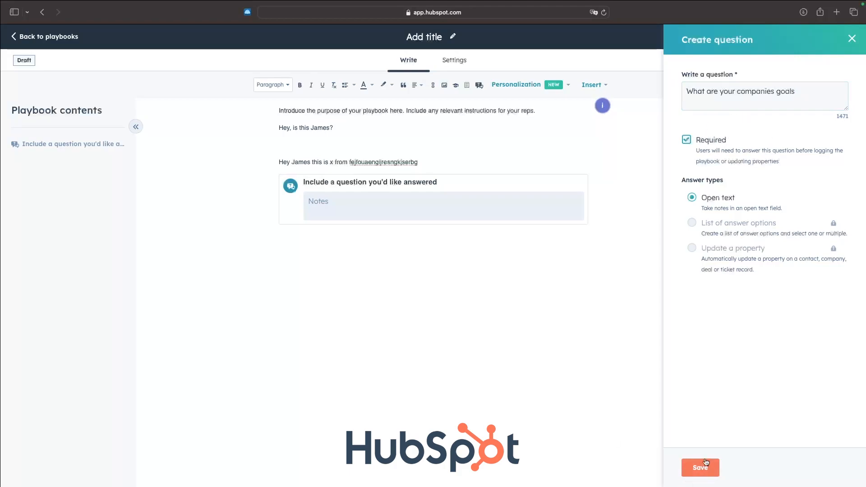
{"action": "left_click", "coordinate": [700, 467]}
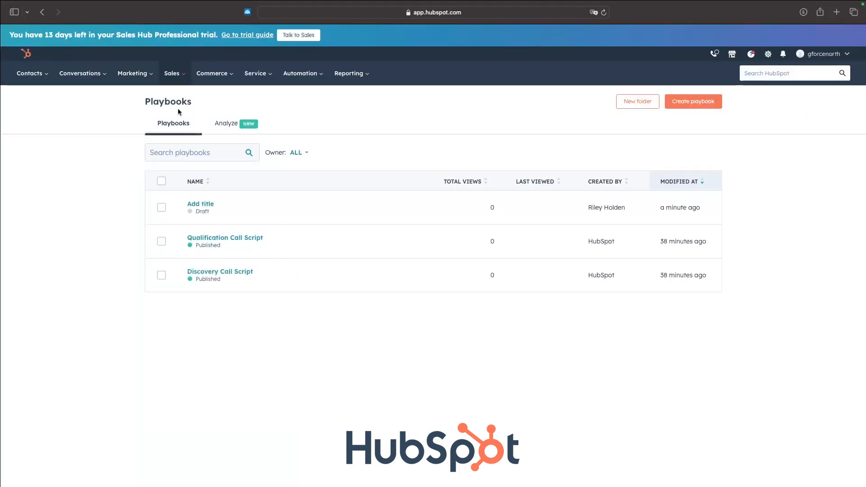
- Go to the Ads tool under Marketing and dismiss the enhanced conversions and AI assistant announcements
{"action": "left_click", "coordinate": [298, 152]}
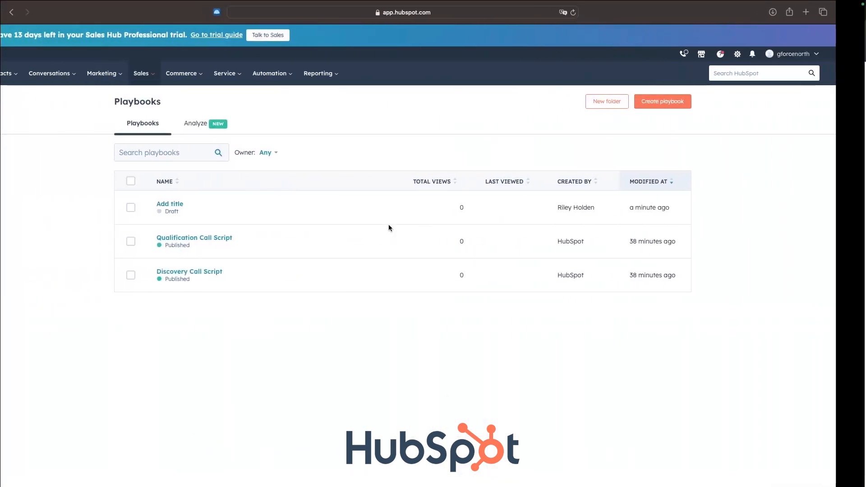
{"action": "left_click", "coordinate": [133, 73]}
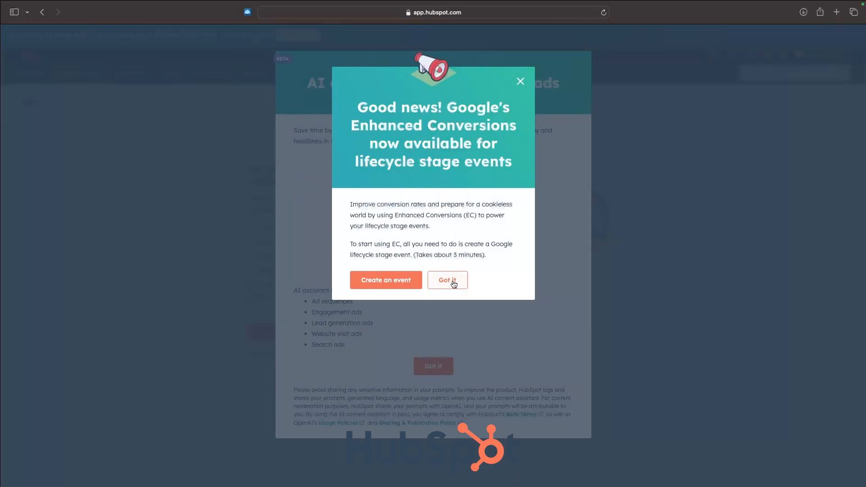
{"action": "left_click", "coordinate": [447, 280]}
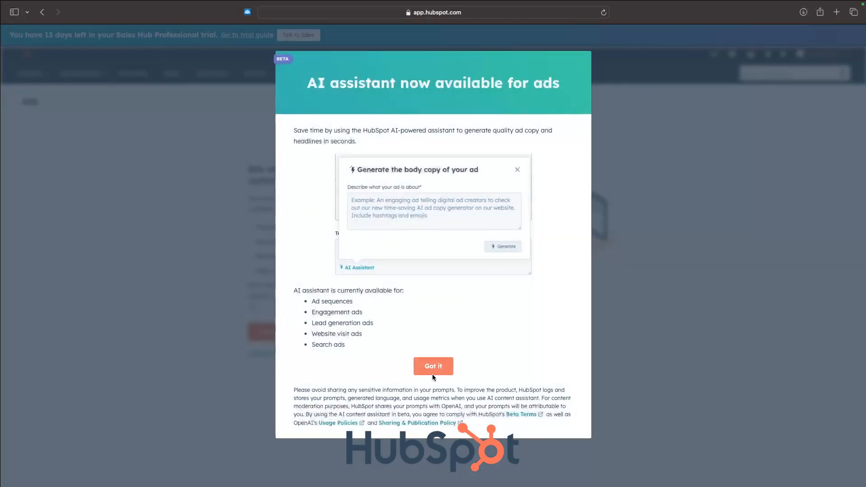
{"action": "left_click", "coordinate": [433, 367]}
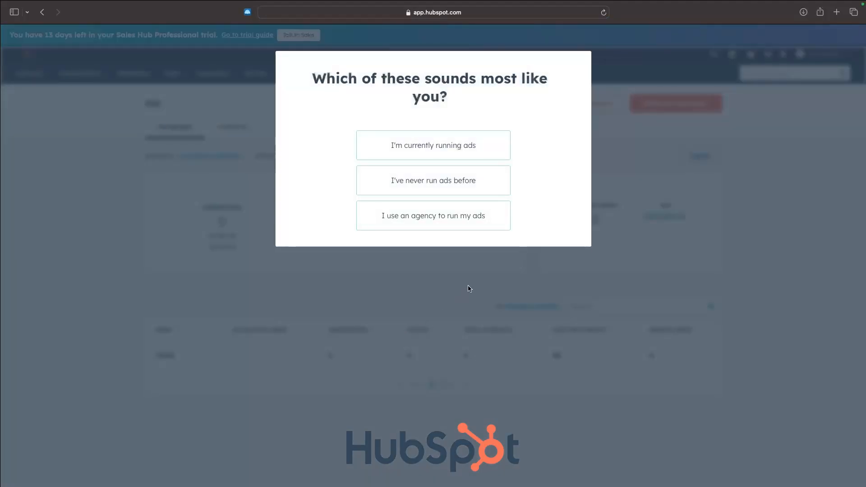
- Answer the ads-experience question and start the guided Ads demo
{"action": "left_click", "coordinate": [433, 145]}
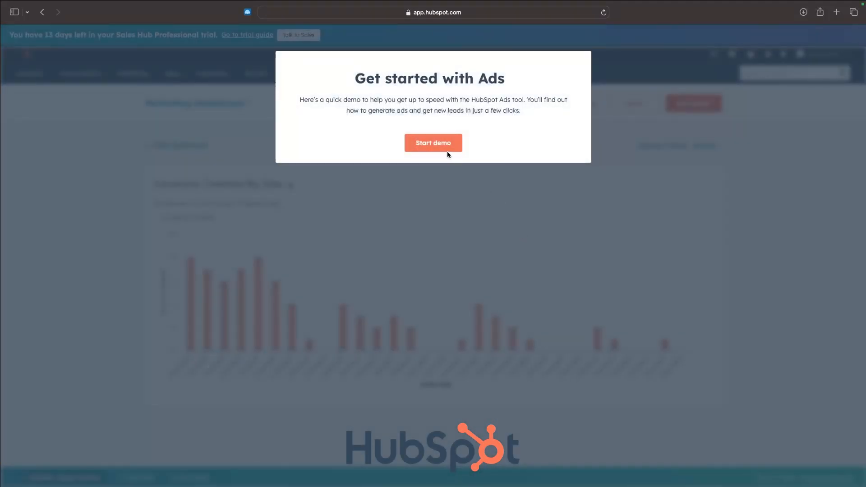
{"action": "left_click", "coordinate": [434, 143]}
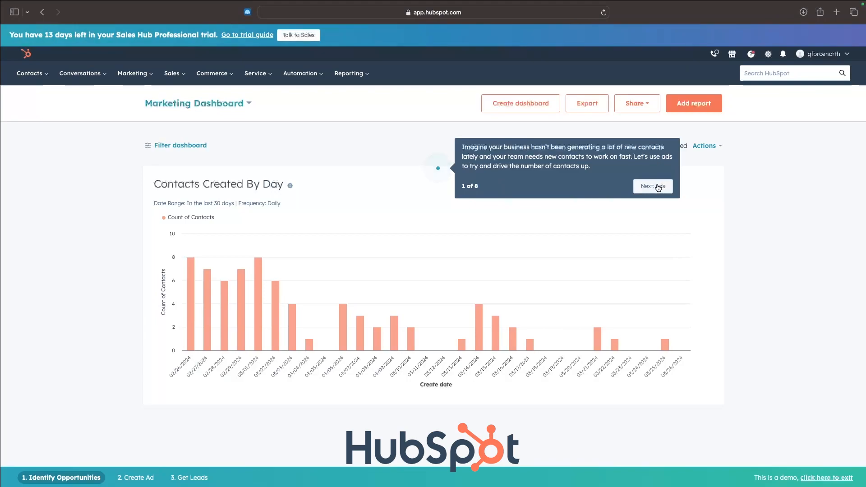
- Advance the Ads demo to the ice cream lead gen campaign results, then return to the Marketing menu
{"action": "left_click", "coordinate": [653, 186]}
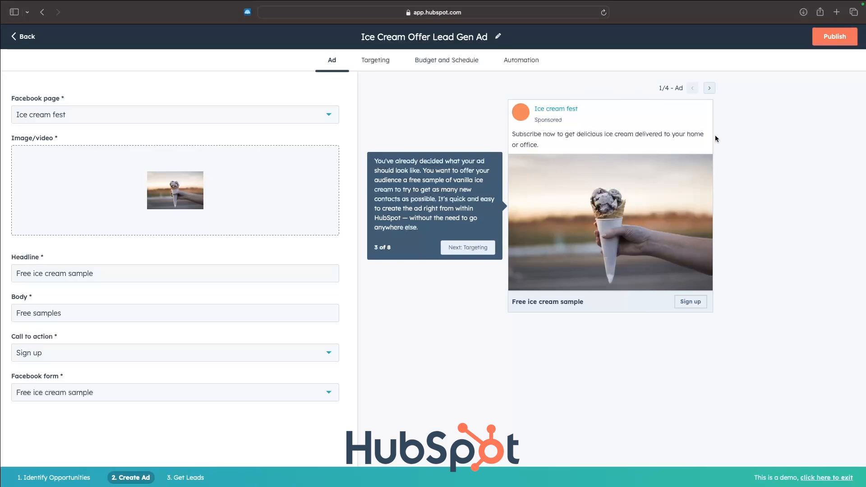
{"action": "mouse_move", "coordinate": [696, 232]}
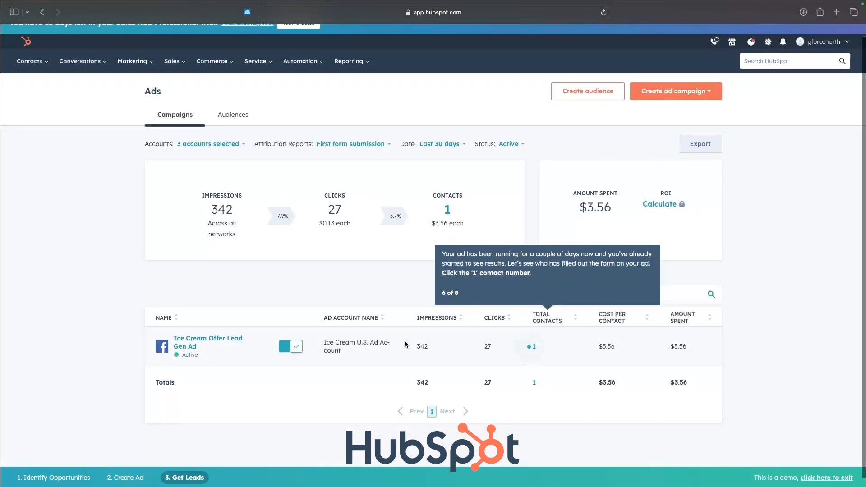
{"action": "mouse_move", "coordinate": [561, 333]}
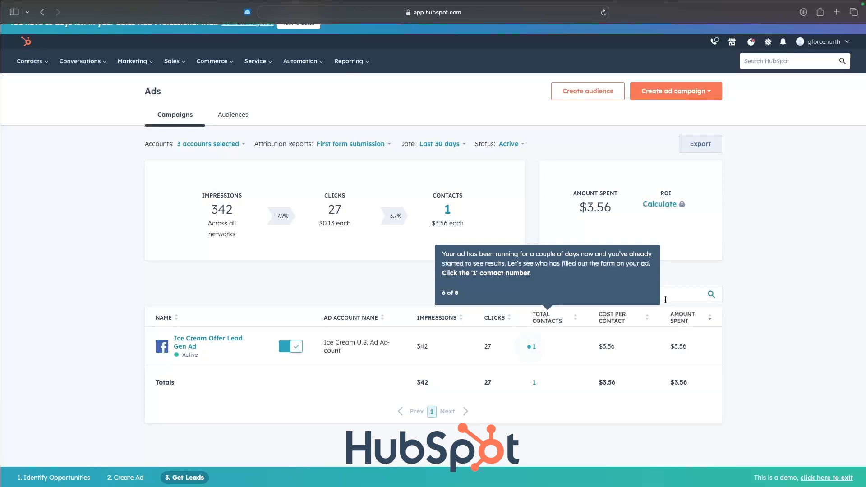
{"action": "left_click", "coordinate": [132, 60]}
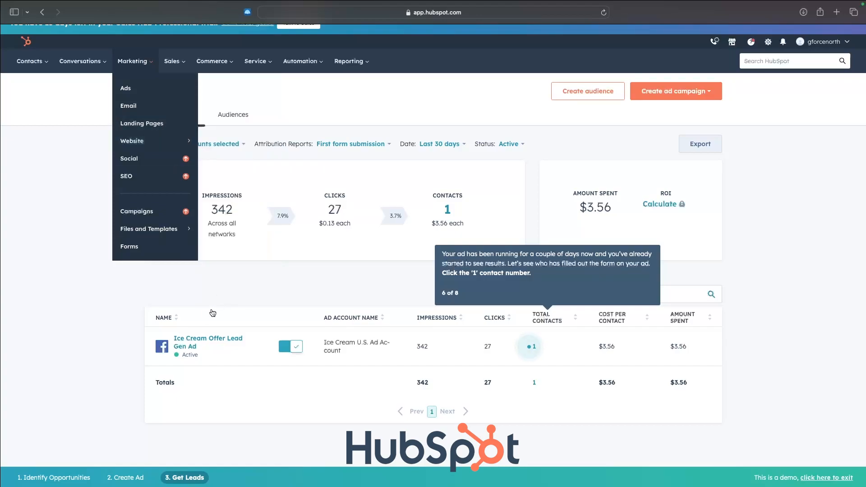
{"action": "mouse_move", "coordinate": [242, 321]}
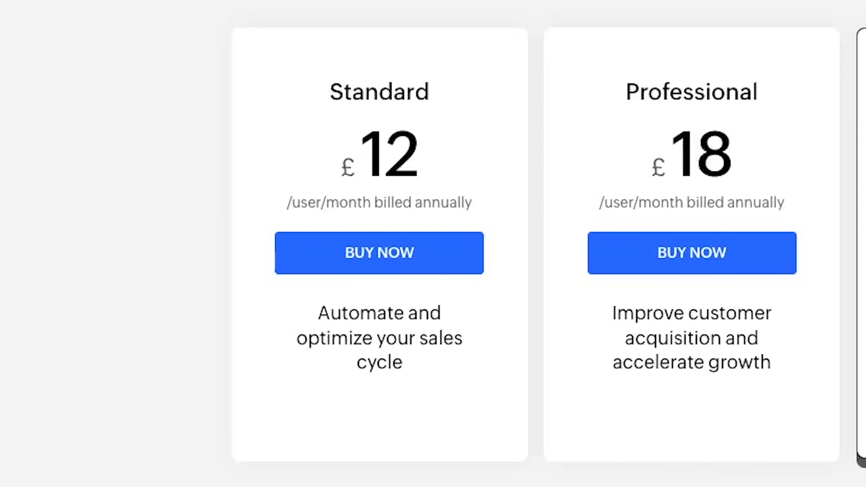
- Review Zoho CRM yearly prices from £12 Standard to £42 Ultimate and the feature comparison, then move to HubSpot Sales Hub pricing
{"action": "scroll", "scroll_direction": "right", "scroll_amount": 3}
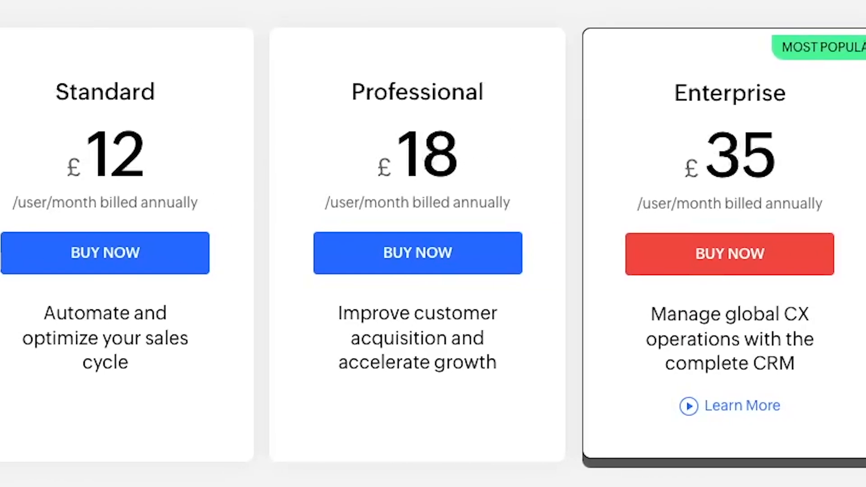
{"action": "scroll", "scroll_direction": "right", "scroll_amount": 3}
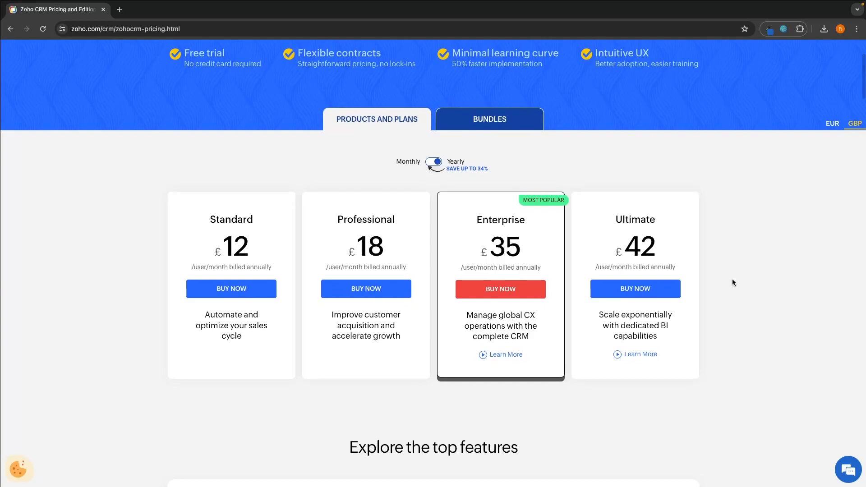
{"action": "scroll", "scroll_direction": "down", "scroll_amount": 3}
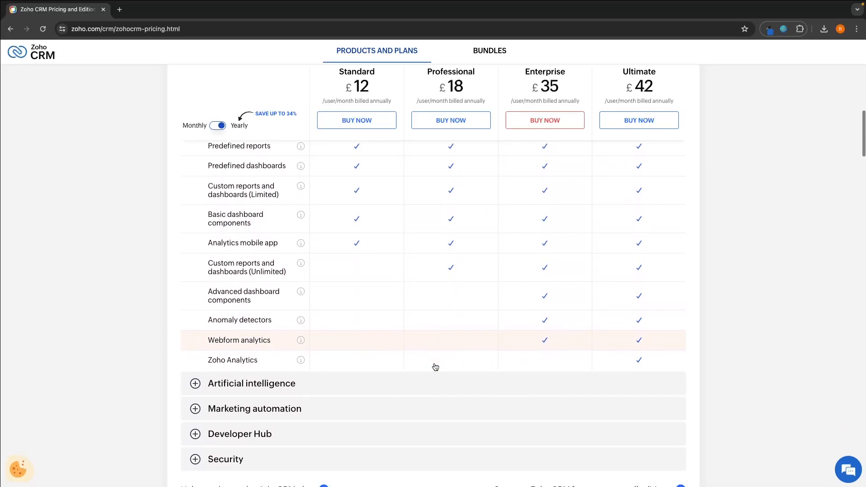
{"action": "left_click", "coordinate": [255, 409]}
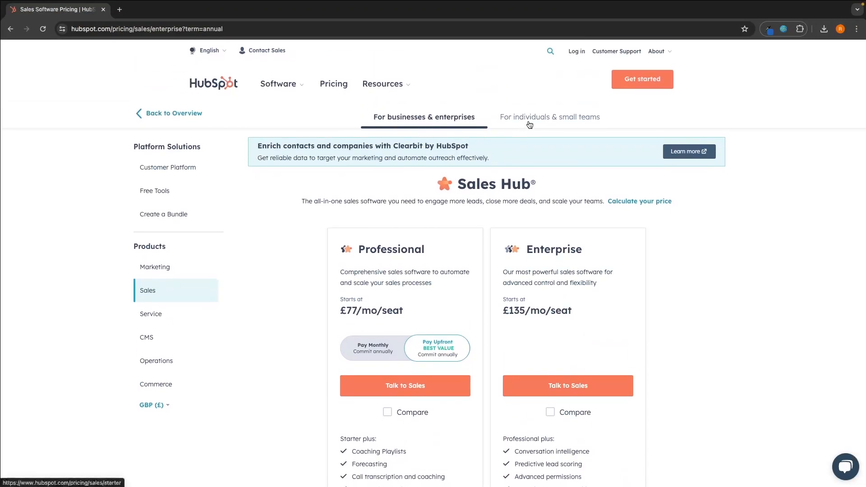
- Review Sales Hub plans for individuals and small teams, then the business and enterprise tiers up to £135
{"action": "left_click", "coordinate": [550, 117]}
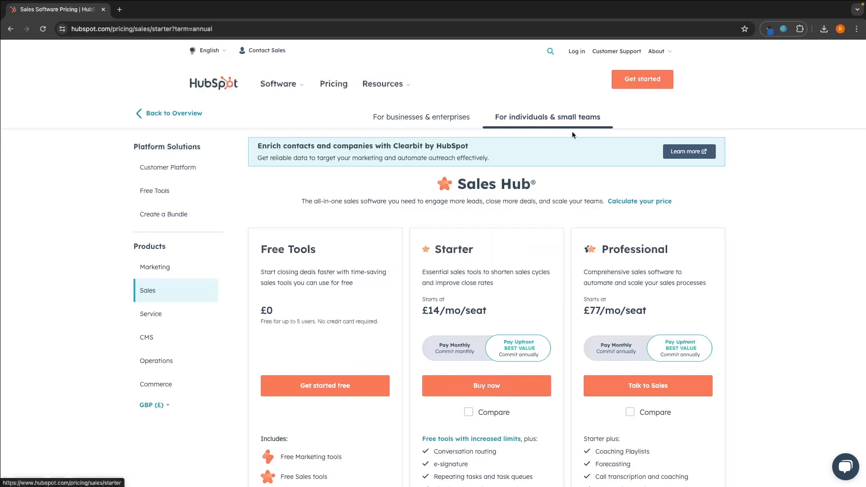
{"action": "scroll", "scroll_direction": "down", "scroll_amount": 3}
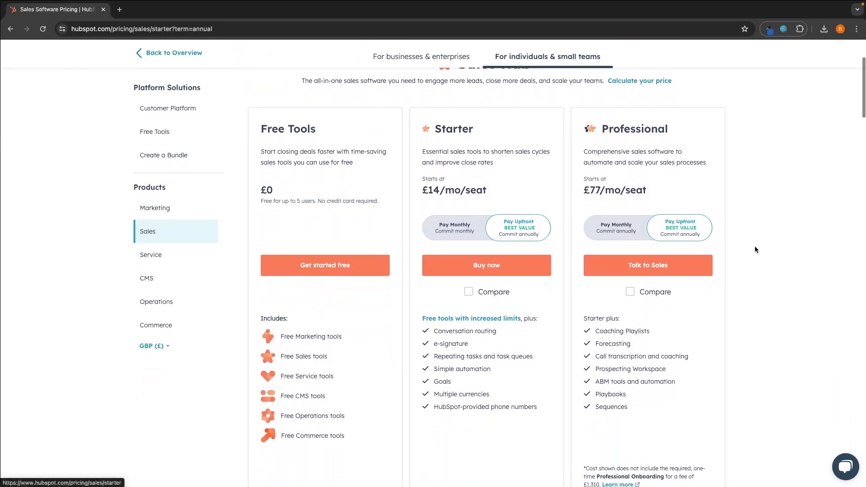
{"action": "scroll", "scroll_direction": "down", "scroll_amount": 3}
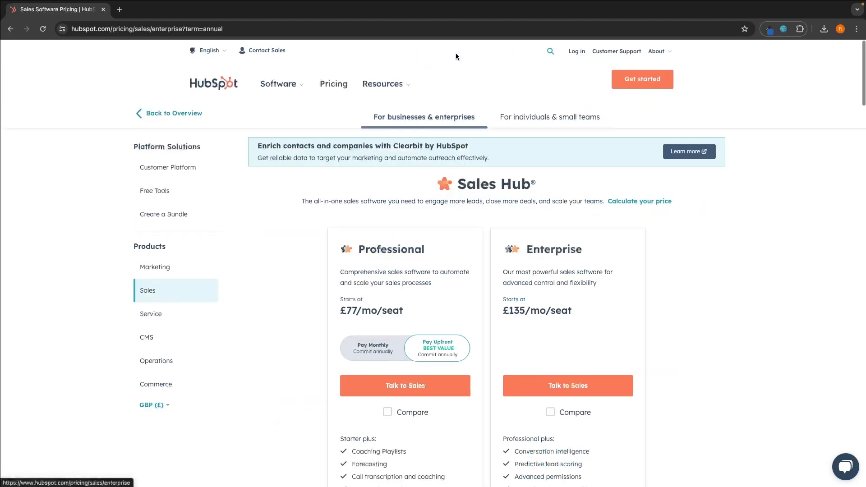
{"action": "scroll", "scroll_direction": "down", "scroll_amount": 3}
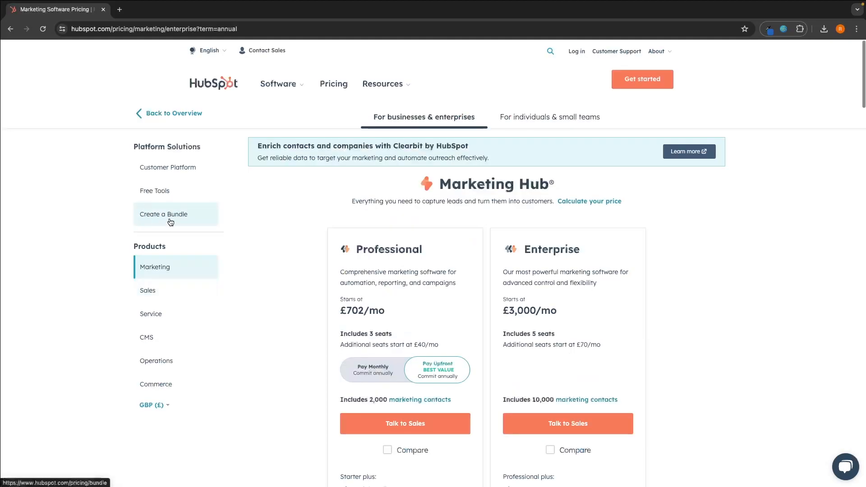
- Review Marketing Hub enterprise pricing, then the individuals and small teams tiers: free, £14 Starter, £702 Professional
{"action": "scroll", "scroll_direction": "down", "scroll_amount": 3}
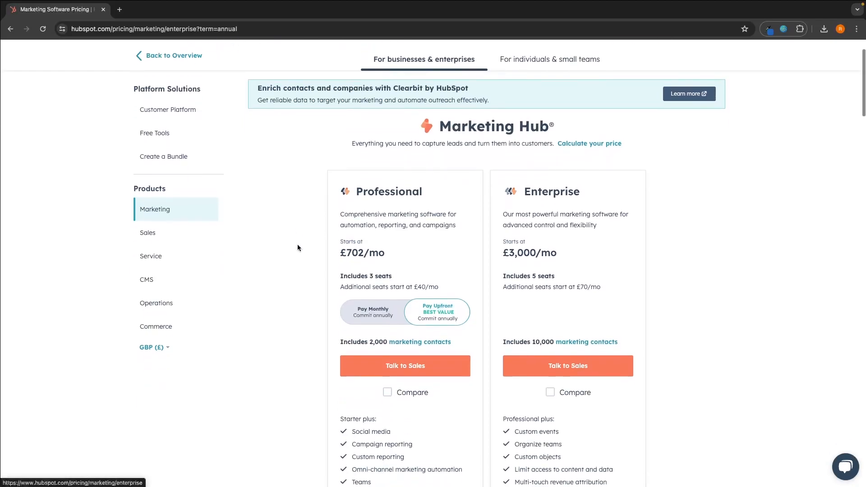
{"action": "scroll", "scroll_direction": "down", "scroll_amount": 3}
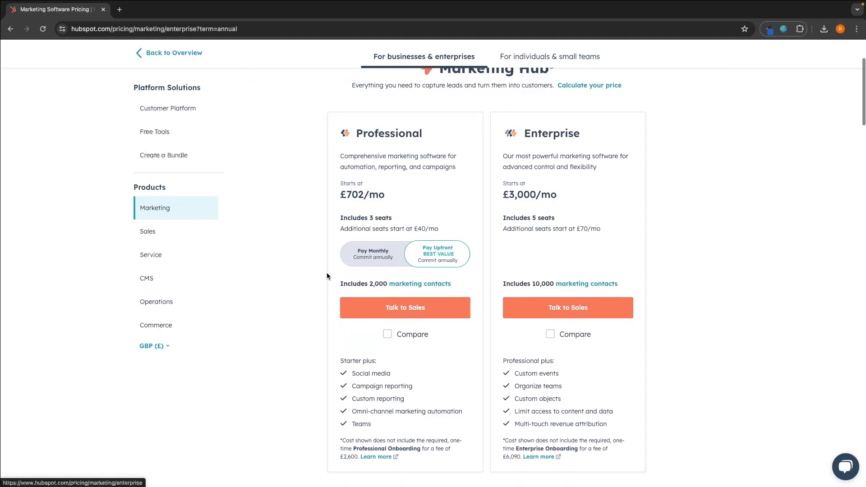
{"action": "left_click", "coordinate": [549, 56]}
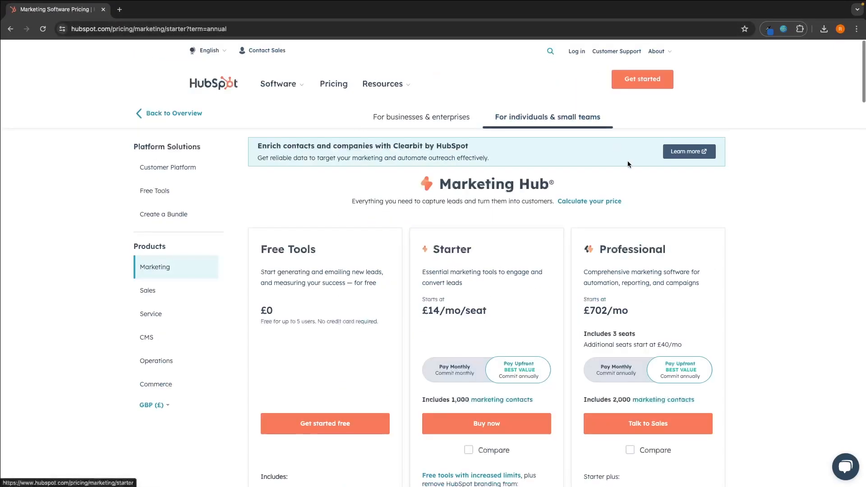
{"action": "scroll", "scroll_direction": "down", "scroll_amount": 3}
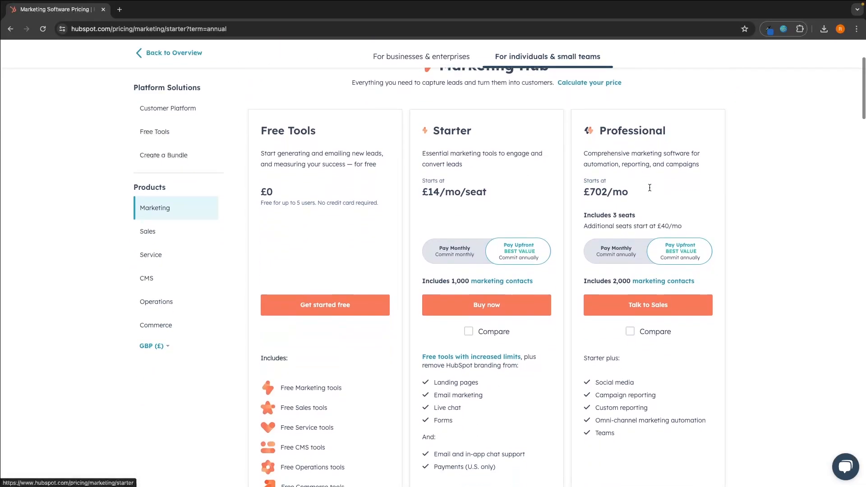
{"action": "scroll", "scroll_direction": "down", "scroll_amount": 3}
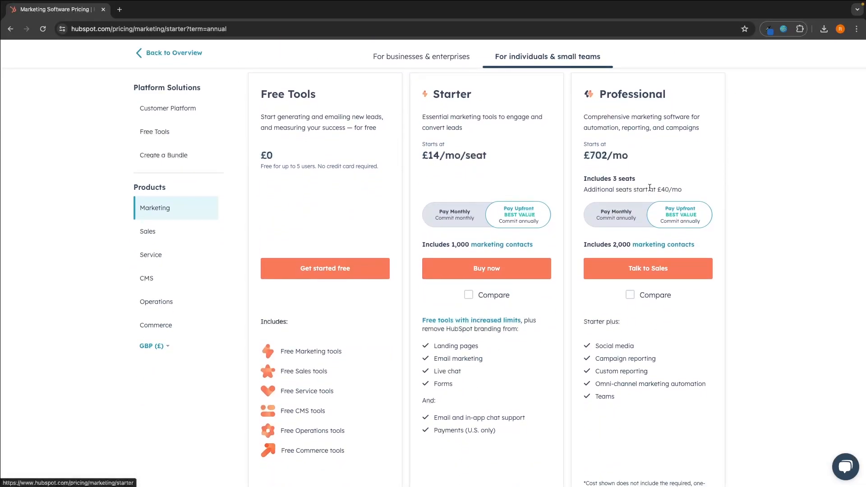